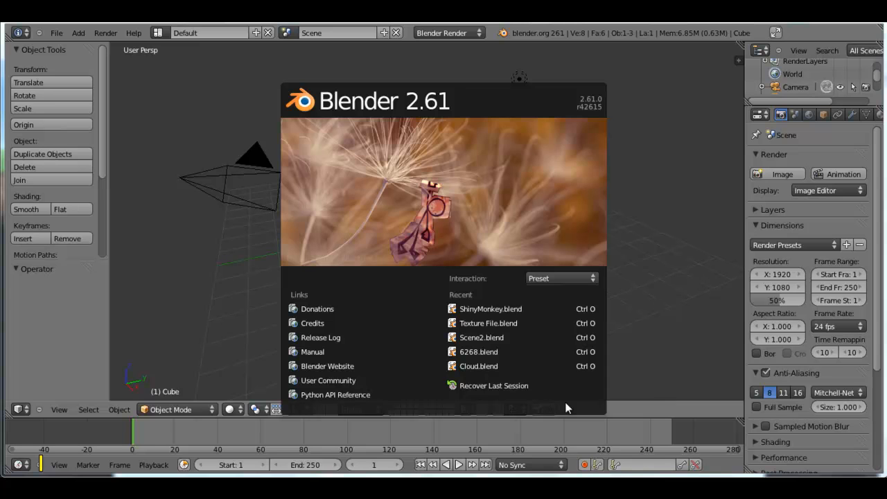
mouse_move(368, 401)
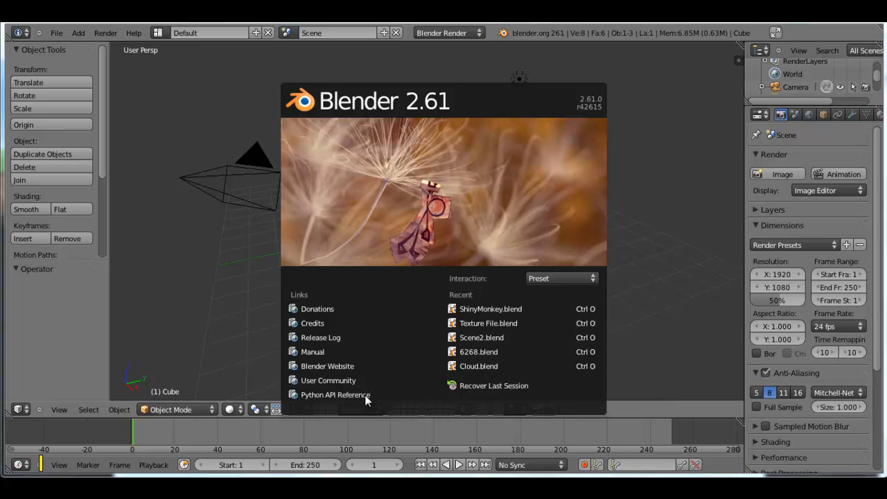
mouse_move(210, 269)
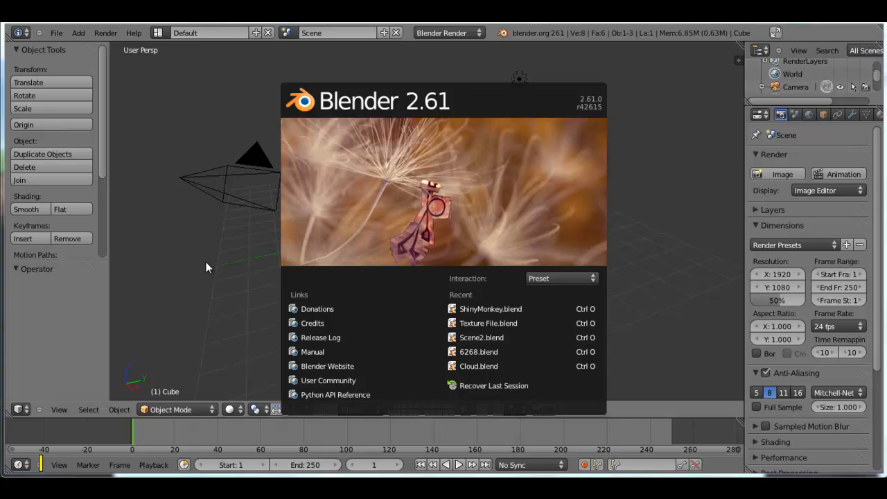
mouse_move(183, 181)
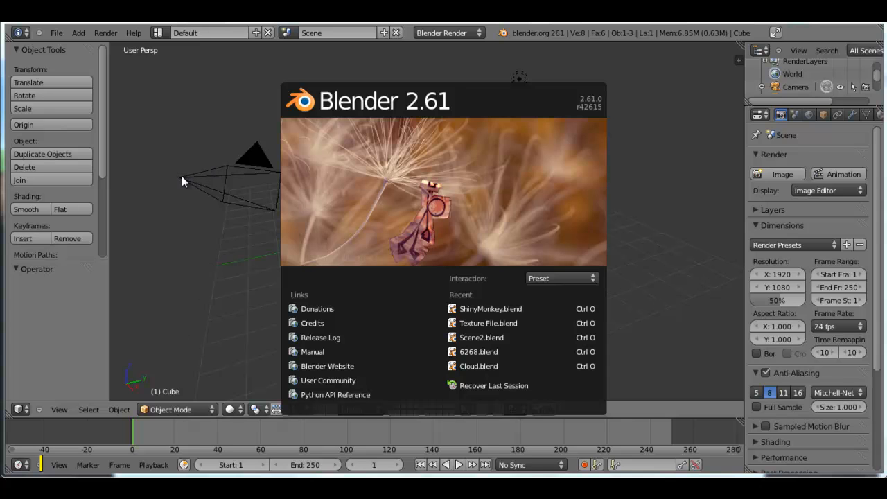
mouse_move(258, 158)
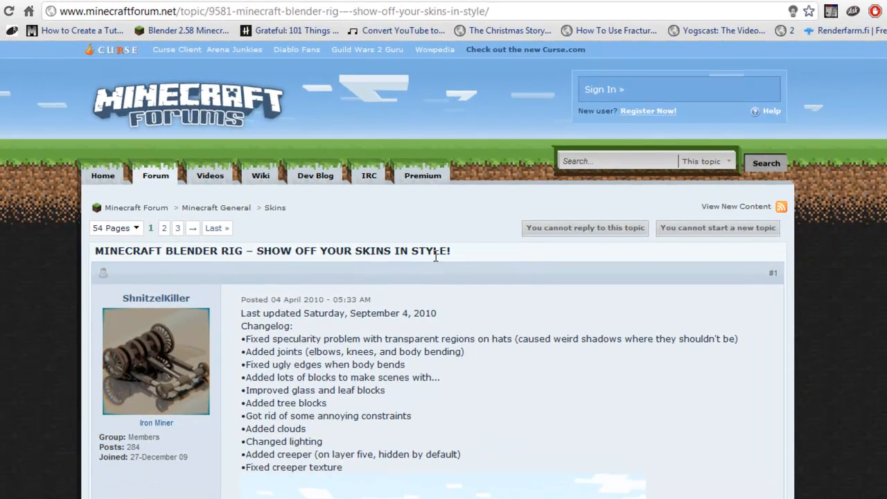
scroll("down", 3)
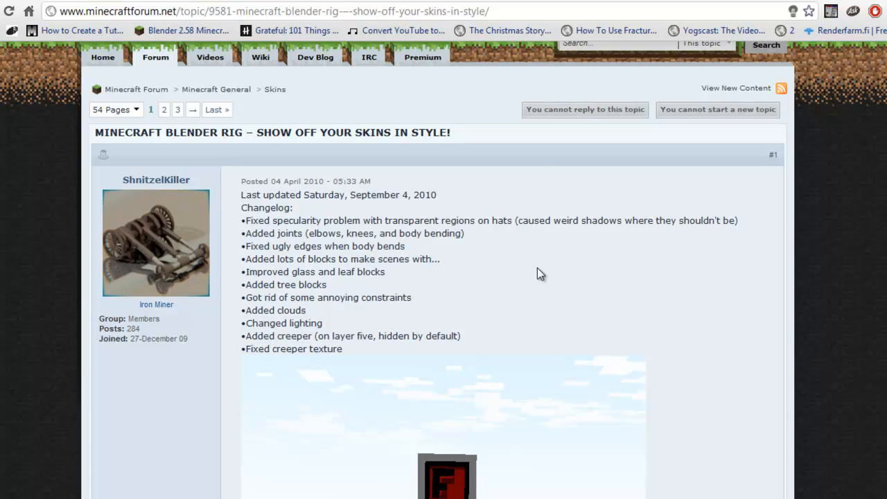
scroll("down", 3)
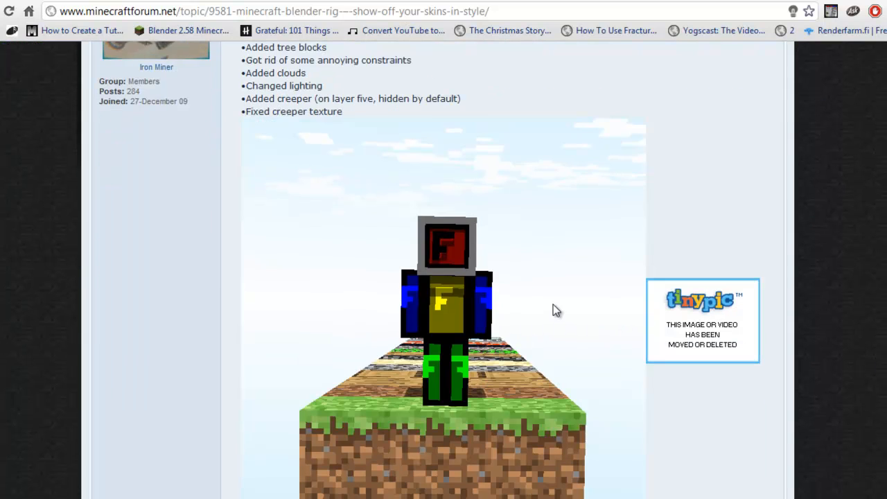
scroll("down", 3)
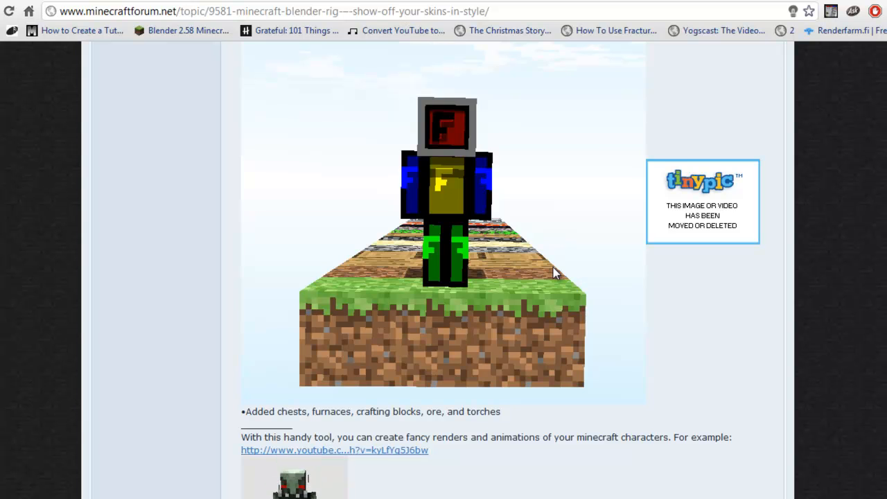
scroll("down", 3)
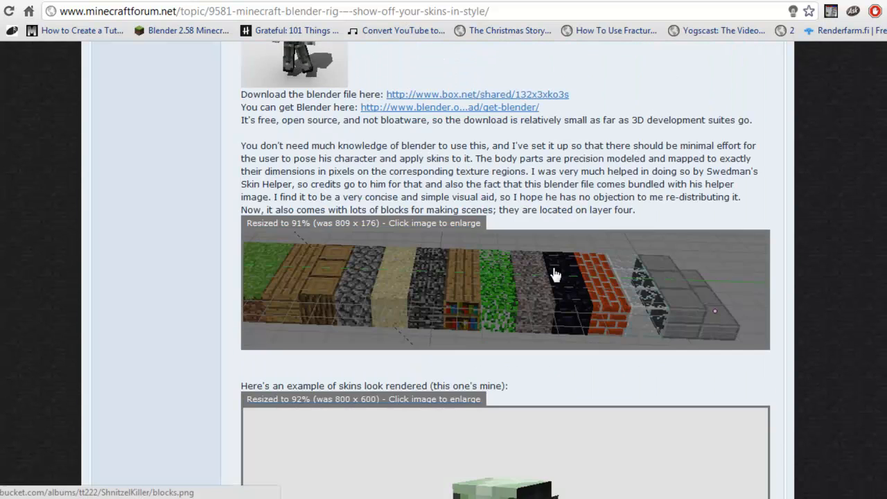
scroll("down", 3)
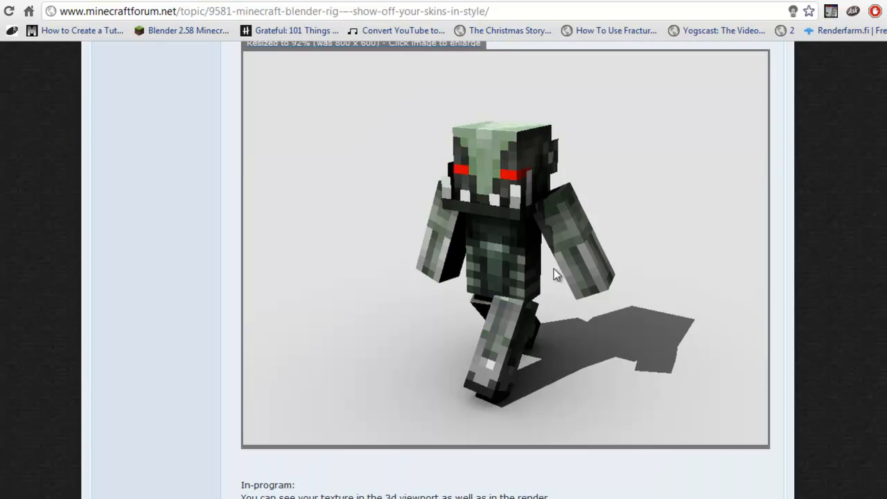
scroll("down", 3)
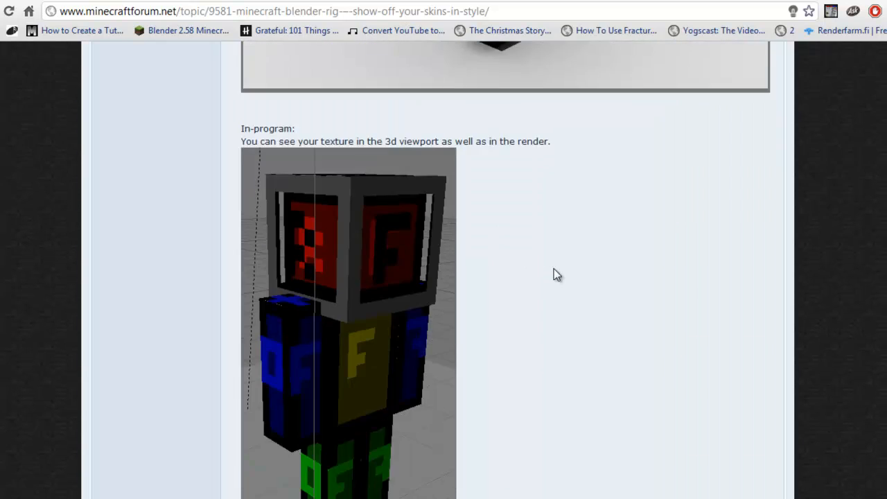
scroll("down", 3)
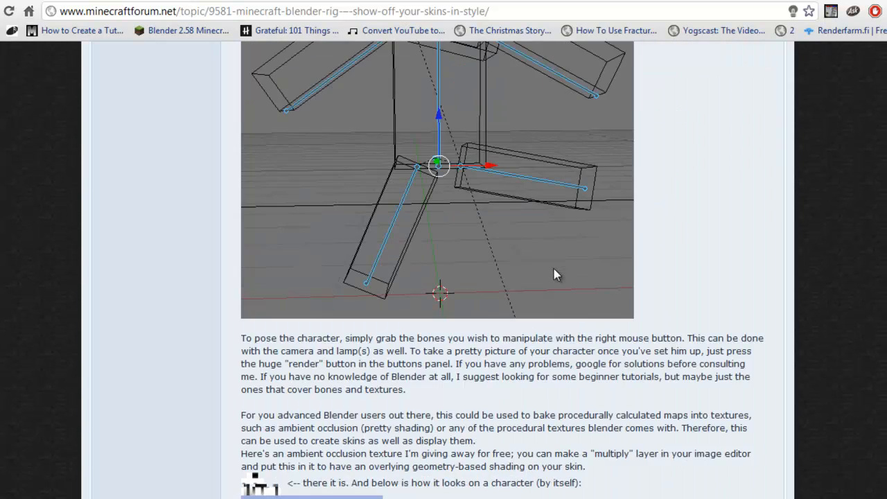
scroll("down", 3)
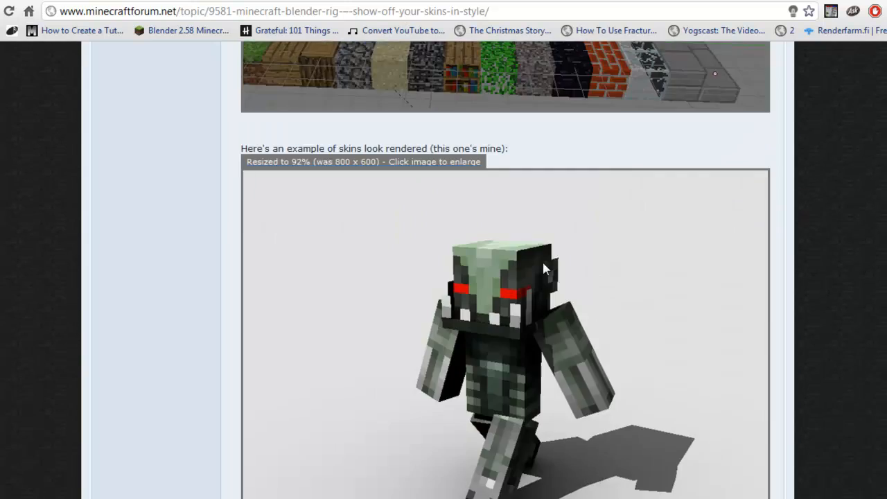
scroll("up", 3)
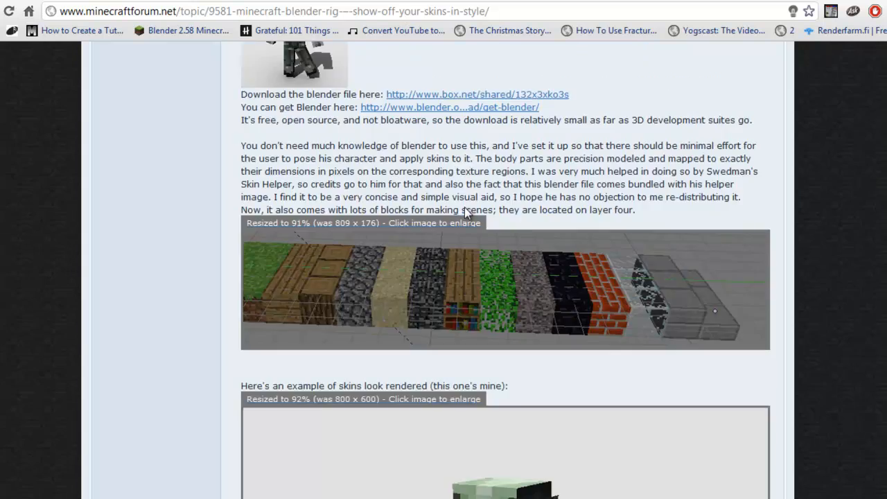
scroll("down", 3)
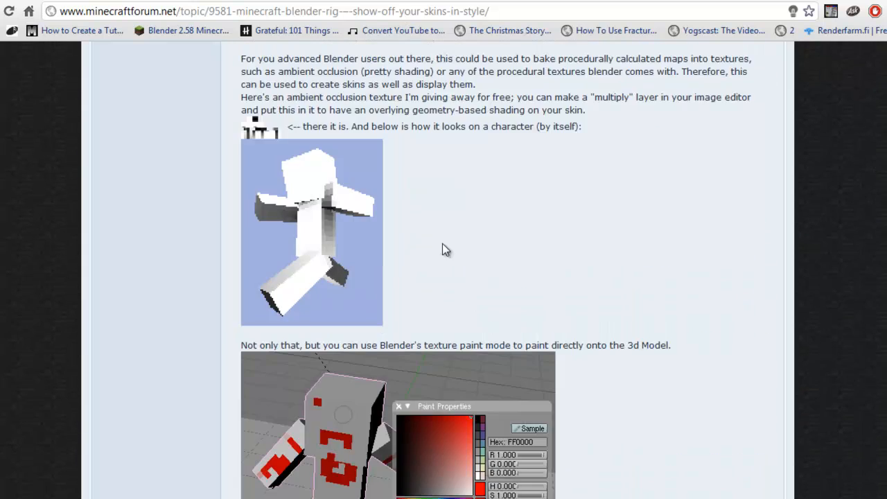
scroll("down", 3)
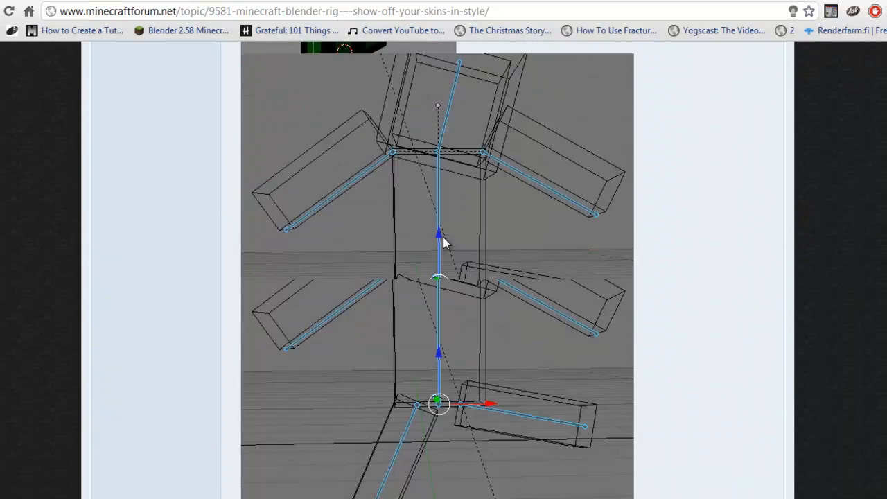
scroll("down", 3)
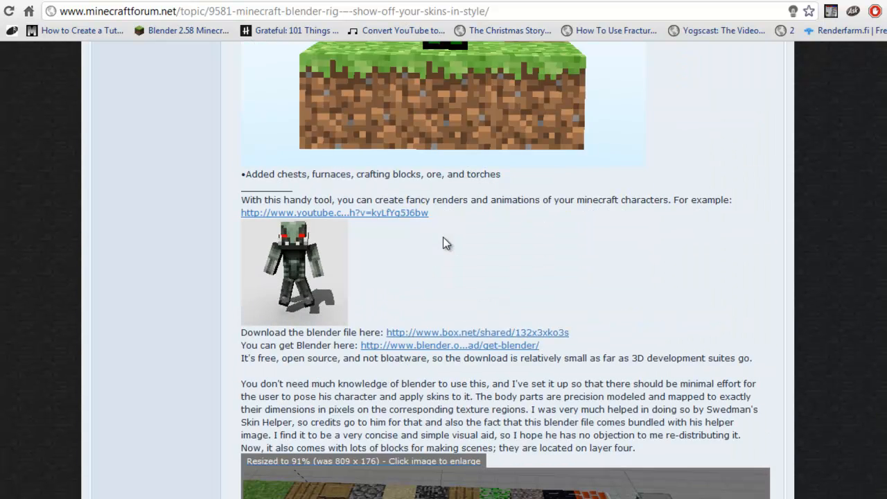
scroll("up", 3)
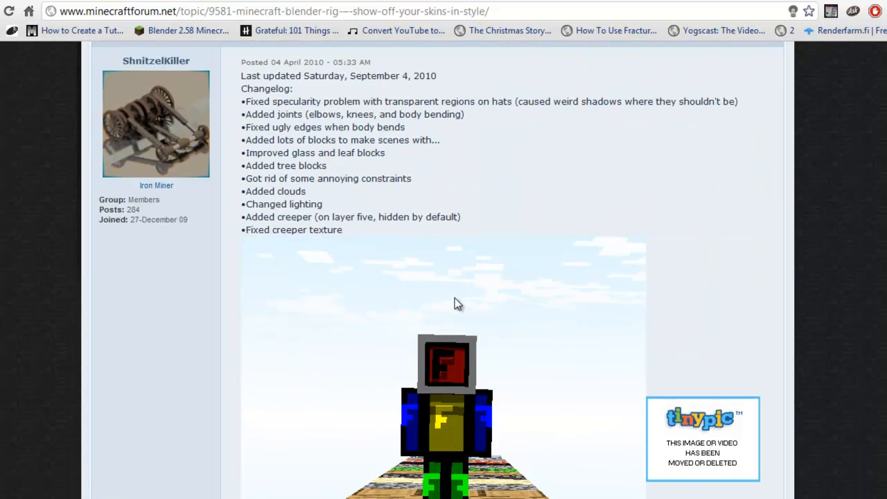
scroll("up", 3)
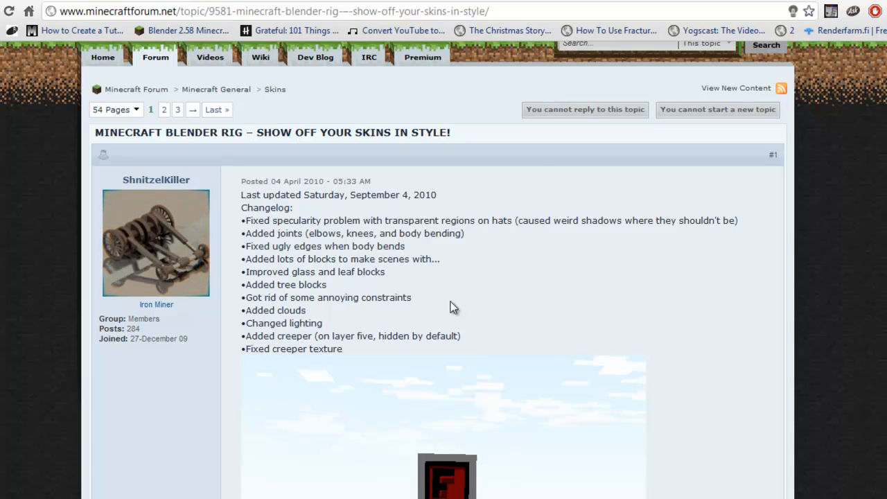
scroll("down", 3)
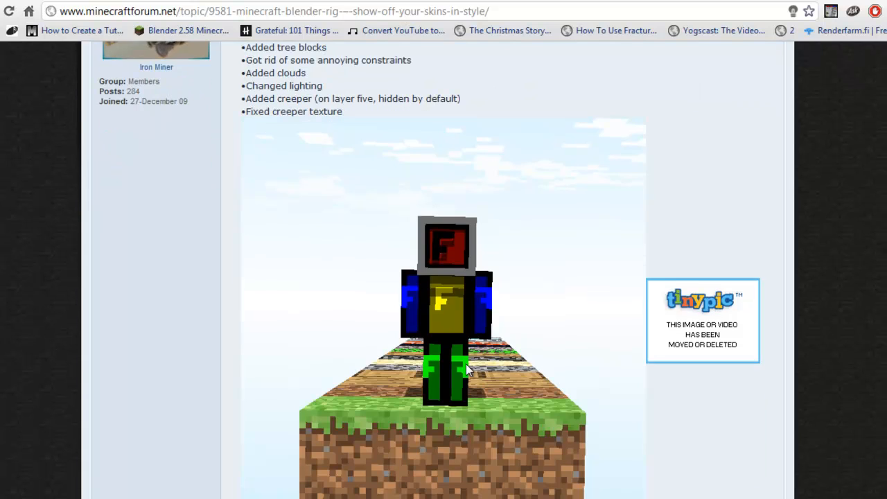
mouse_move(536, 347)
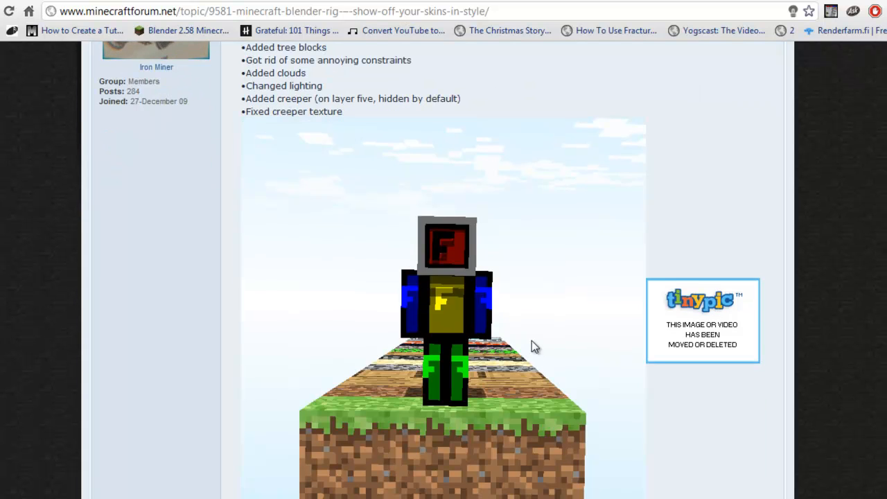
mouse_move(492, 377)
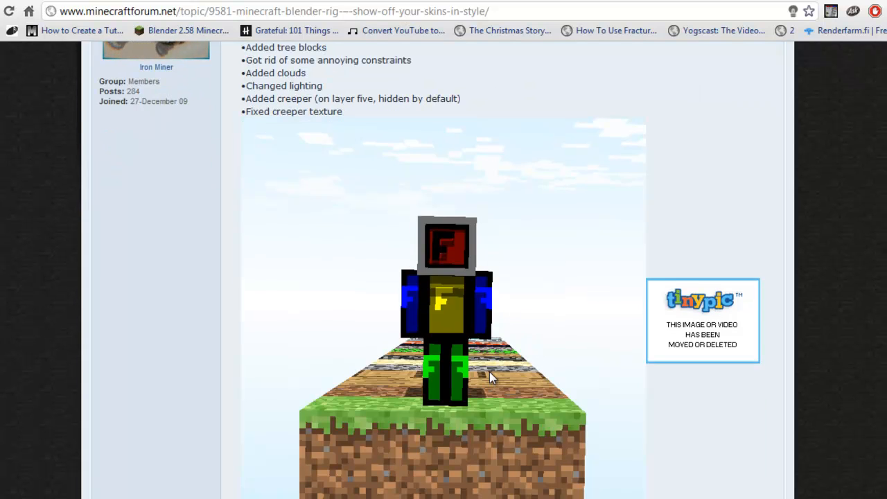
mouse_move(488, 379)
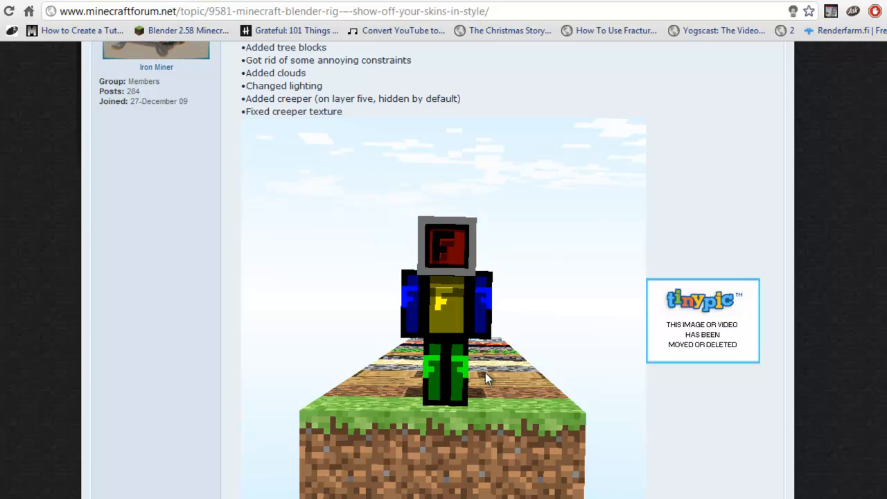
mouse_move(506, 269)
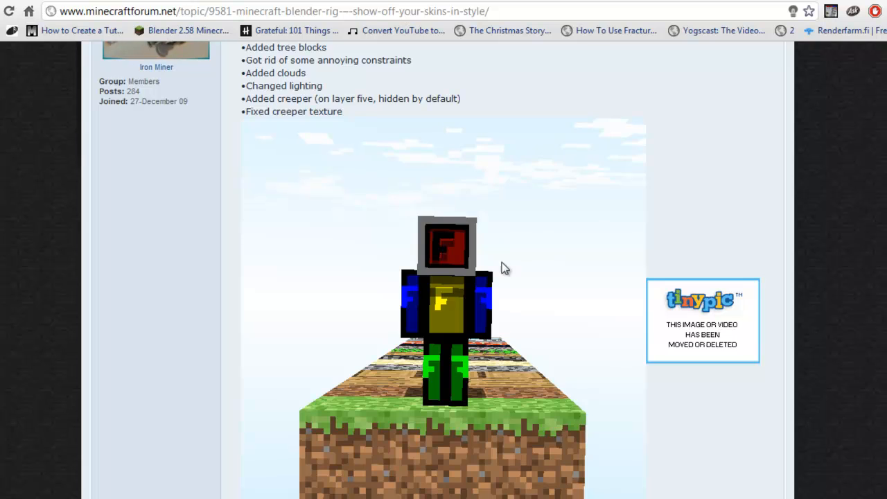
scroll("up", 3)
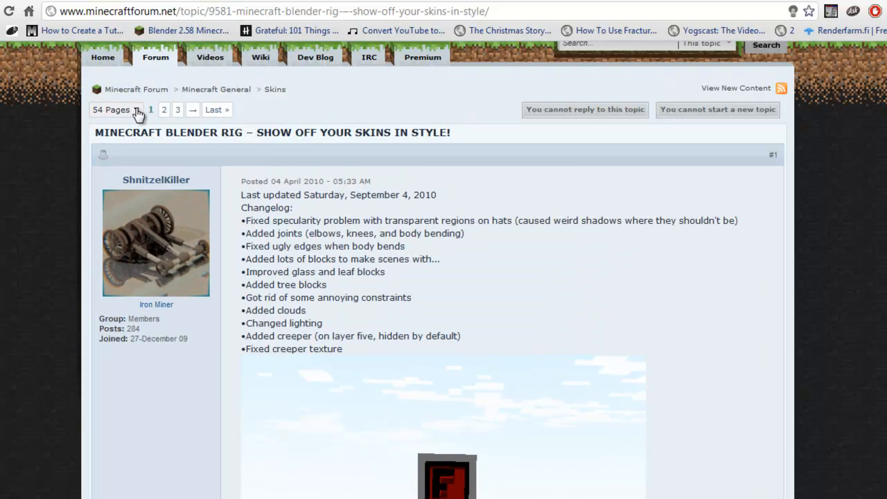
mouse_move(433, 208)
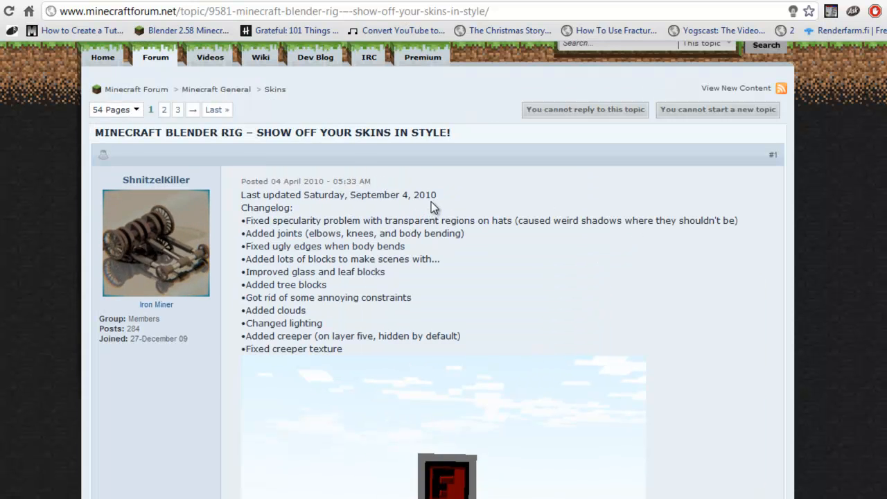
mouse_move(447, 271)
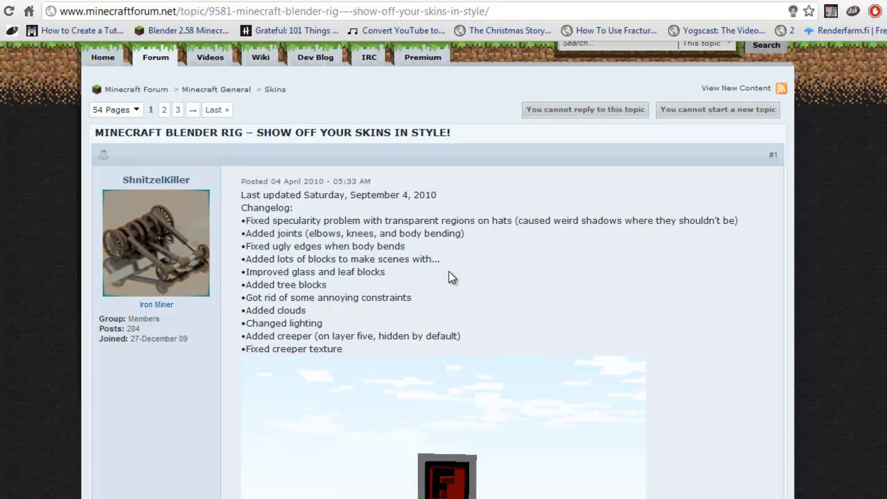
scroll("down", 3)
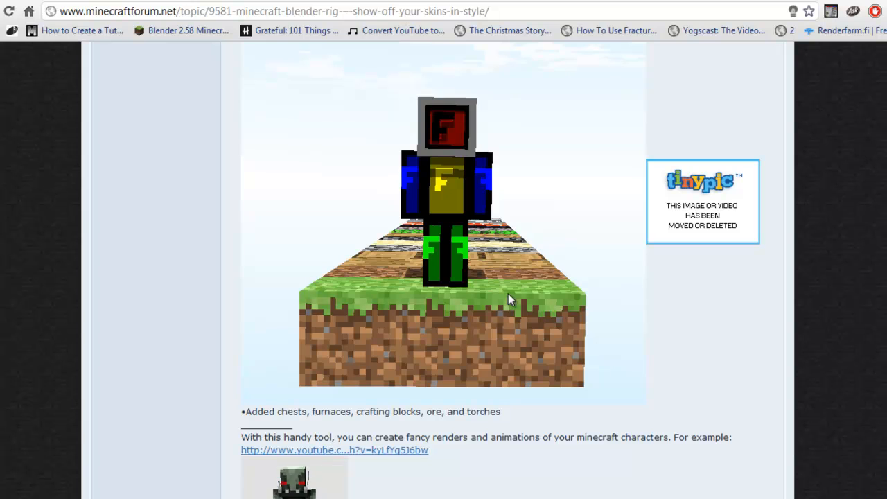
scroll("down", 3)
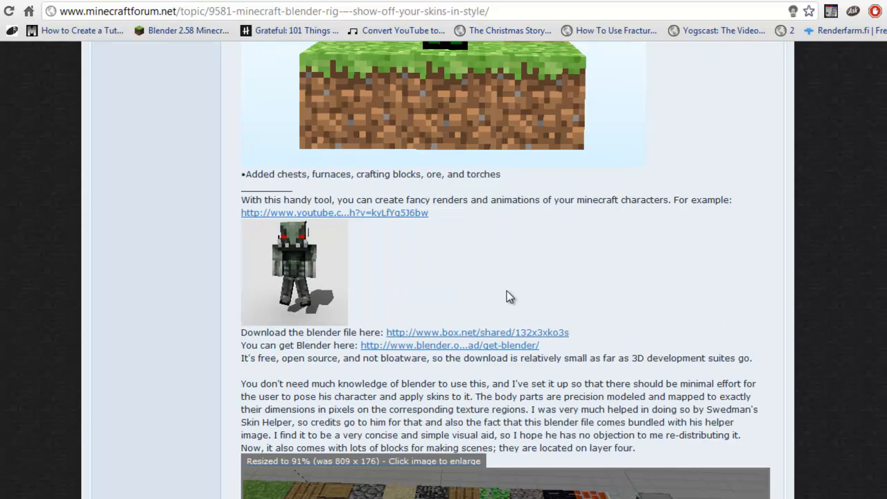
scroll("up", 3)
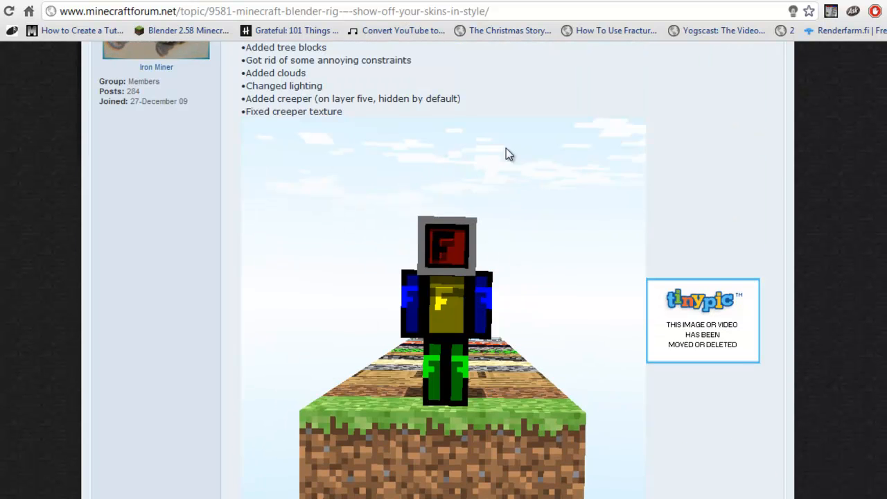
mouse_move(424, 165)
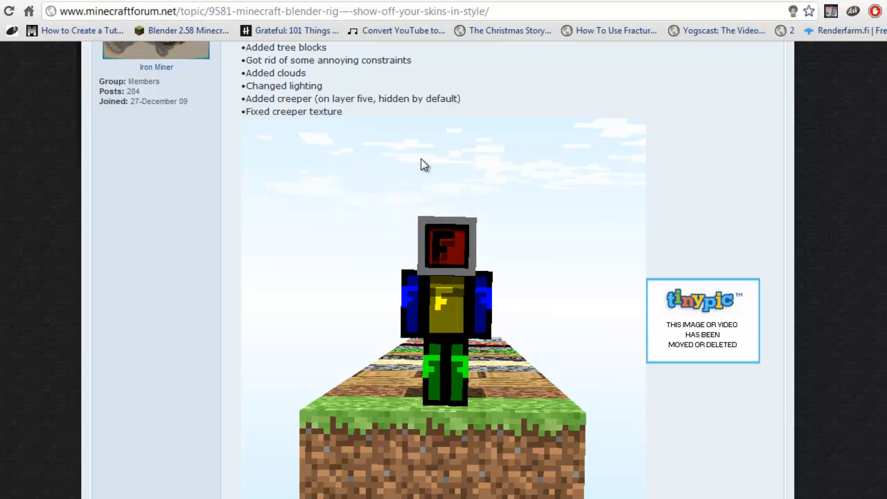
mouse_move(490, 204)
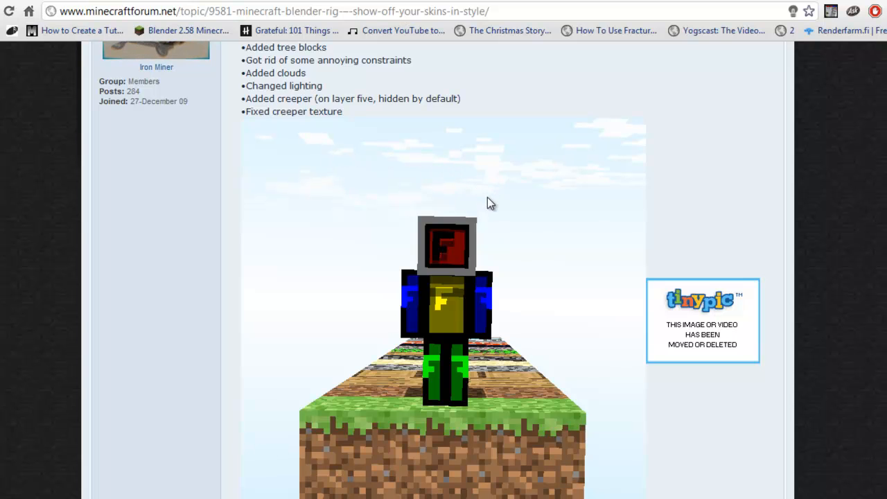
mouse_move(463, 194)
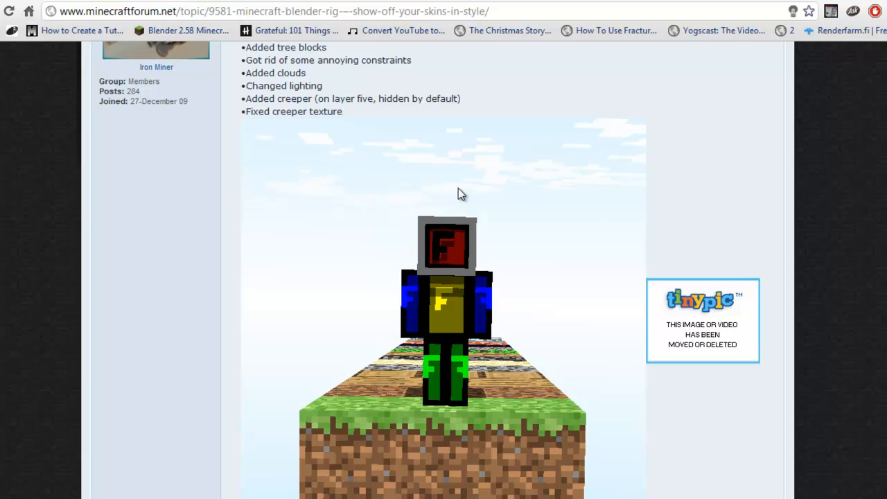
mouse_move(436, 355)
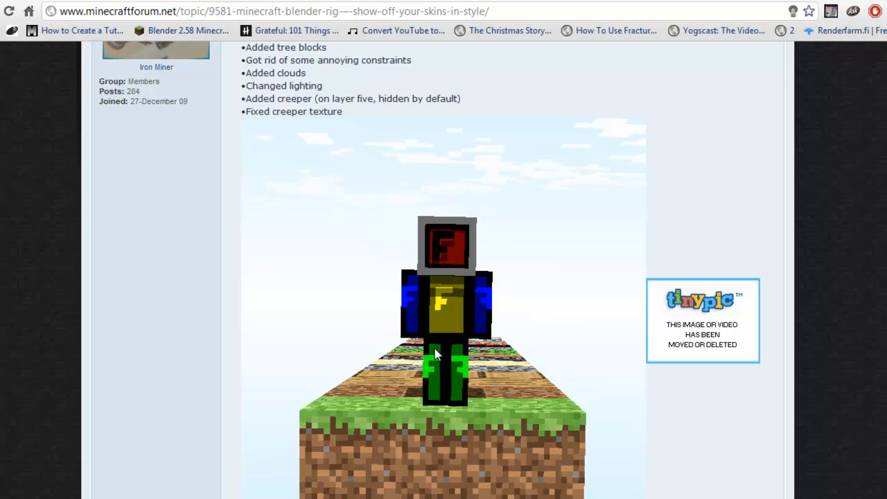
mouse_move(485, 340)
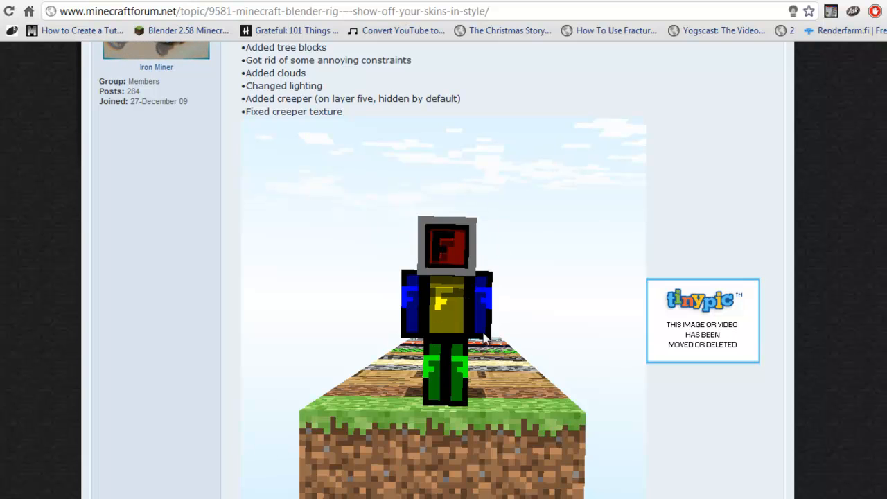
scroll("down", 3)
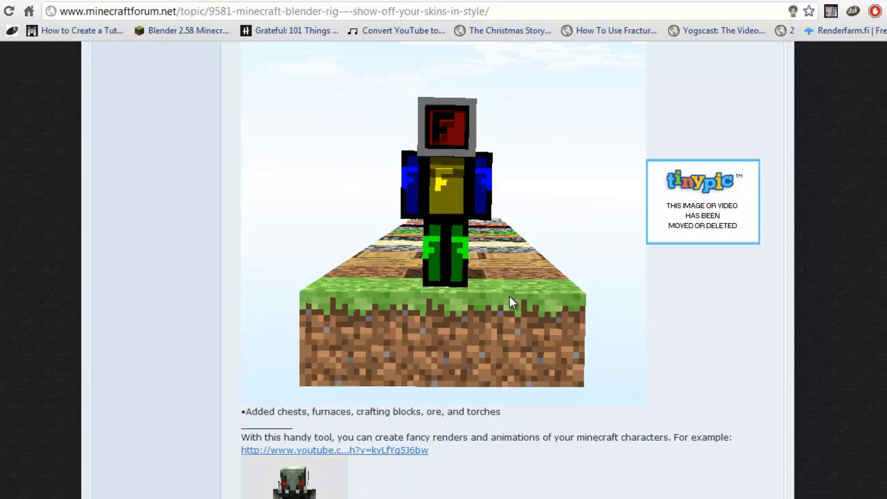
mouse_move(506, 271)
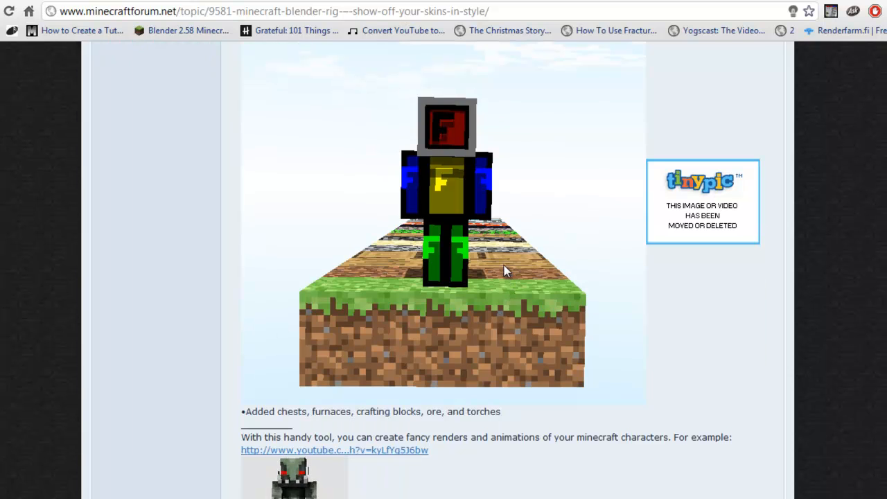
mouse_move(499, 255)
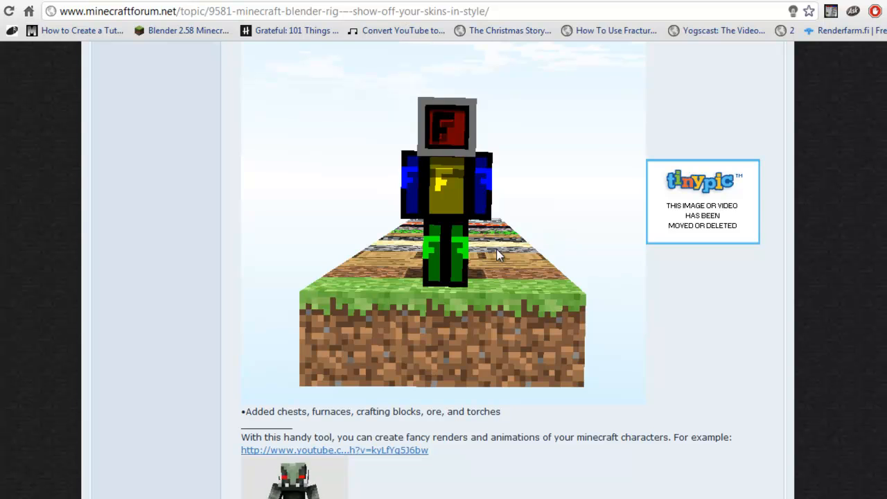
mouse_move(498, 285)
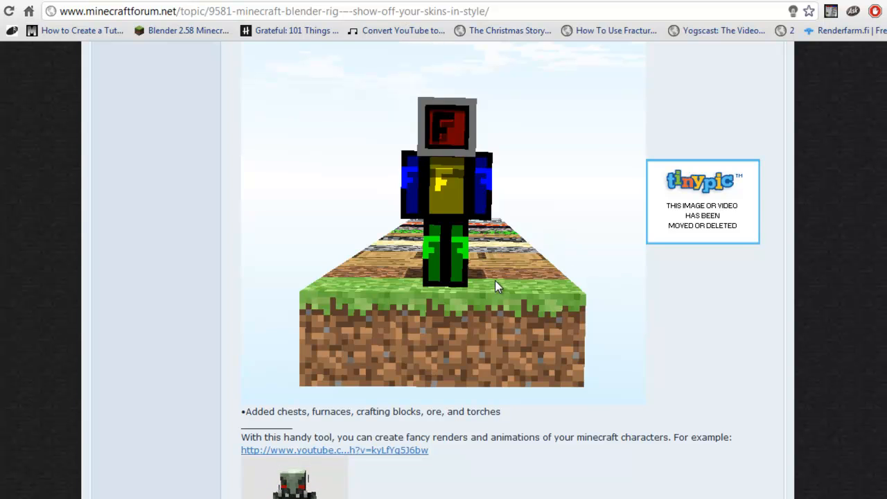
mouse_move(447, 374)
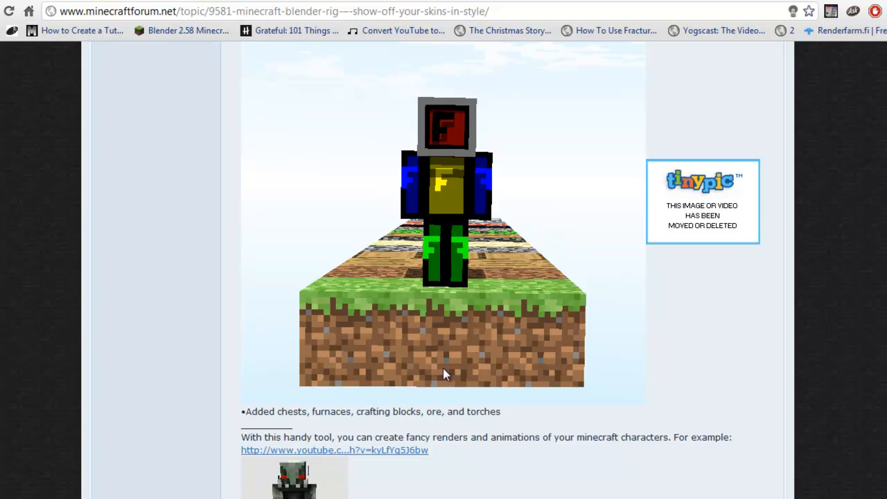
scroll("up", 3)
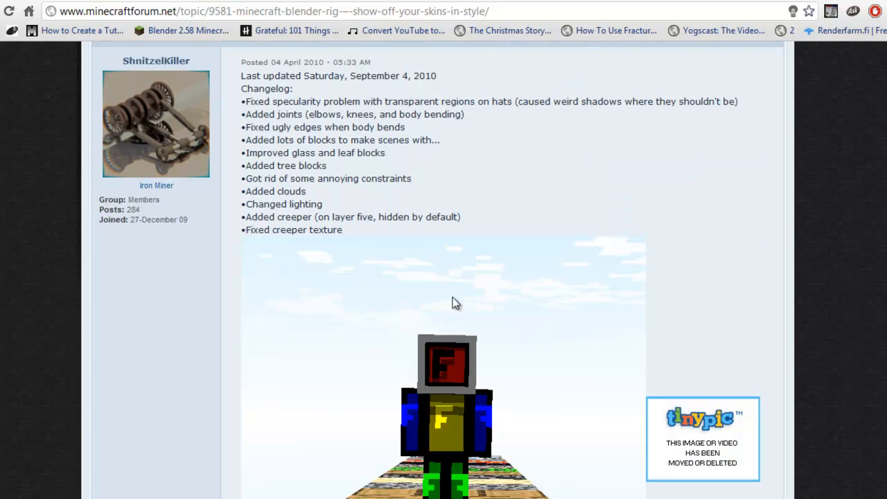
mouse_move(443, 308)
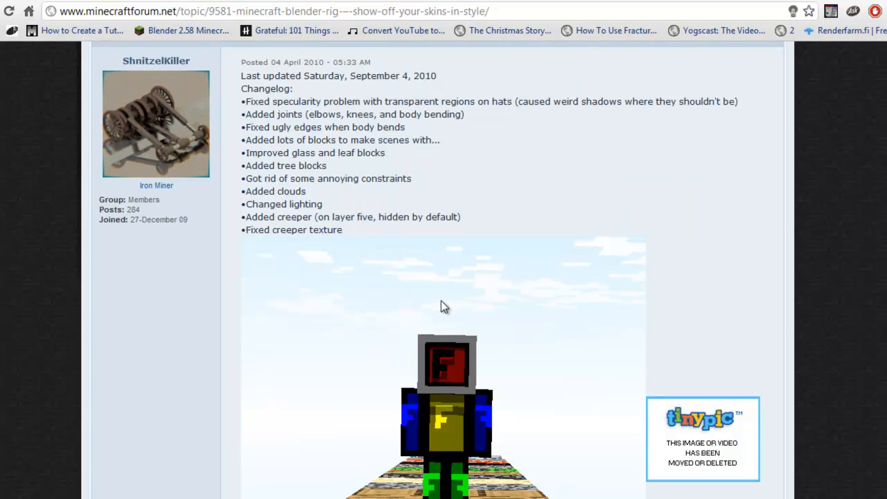
mouse_move(519, 297)
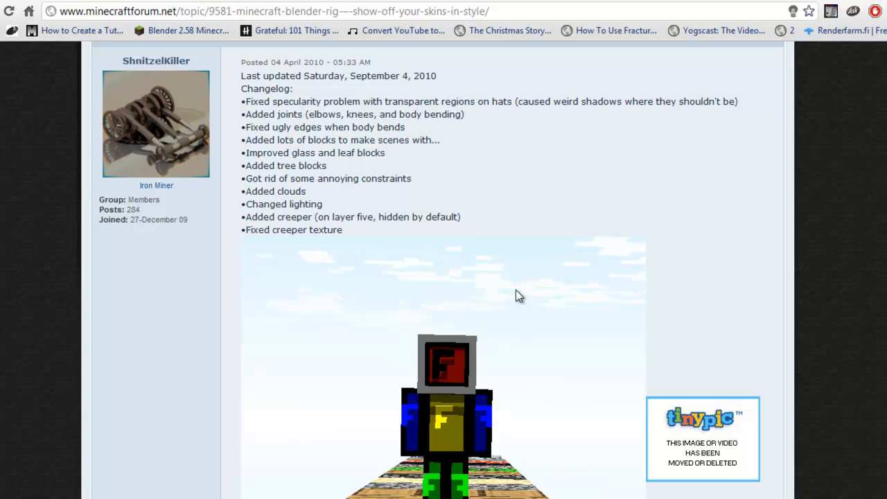
mouse_move(391, 338)
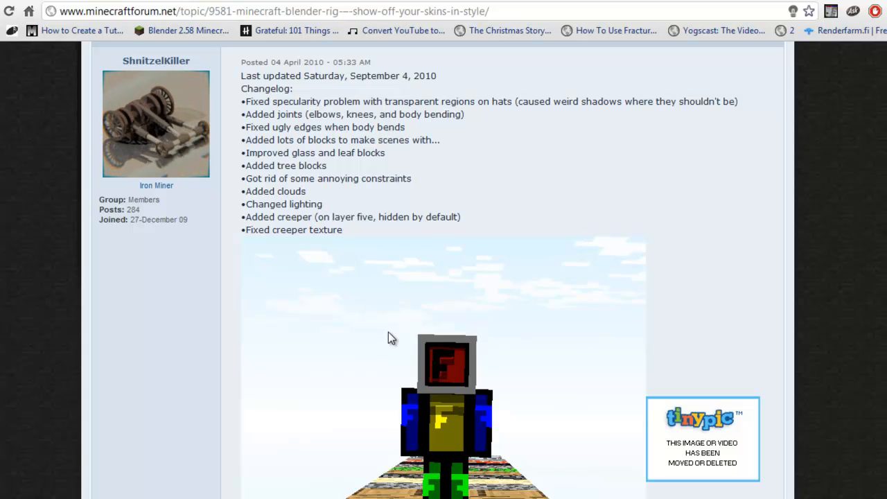
scroll("down", 3)
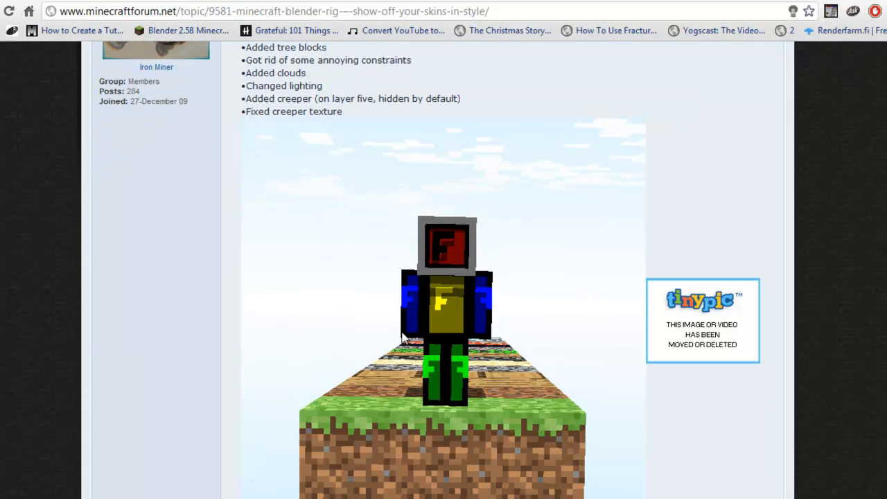
mouse_move(423, 197)
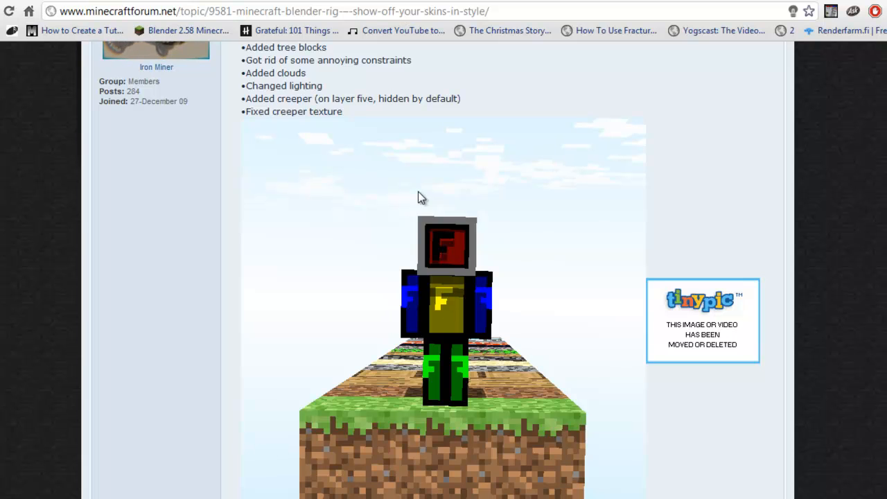
mouse_move(522, 234)
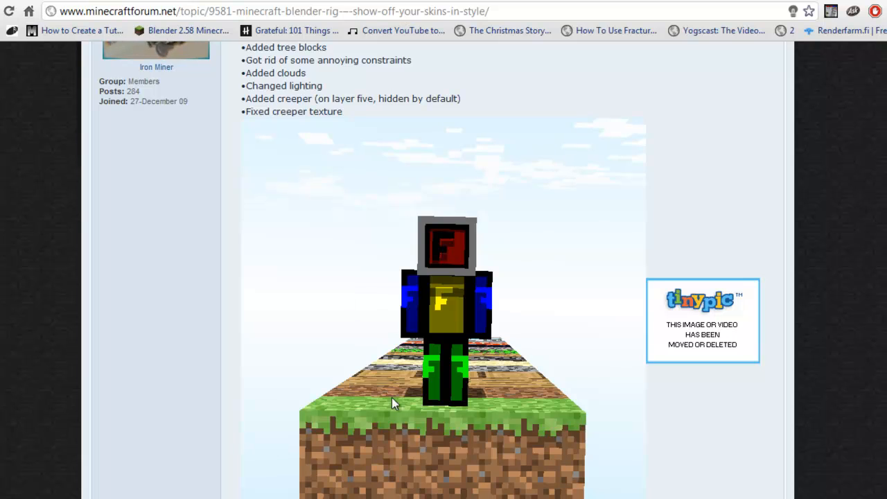
mouse_move(527, 415)
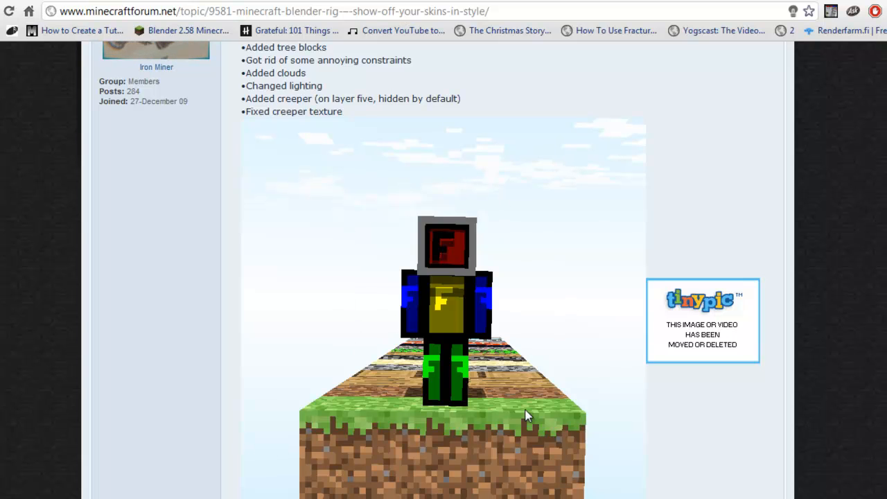
mouse_move(492, 405)
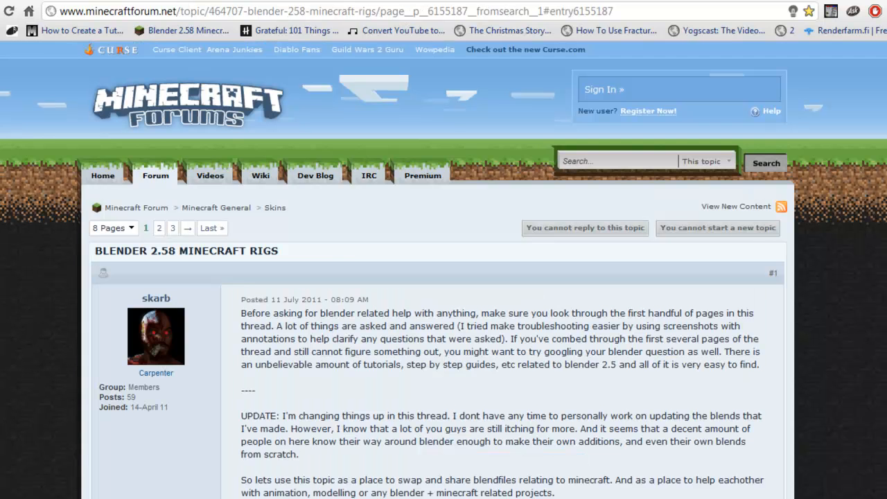
scroll("down", 3)
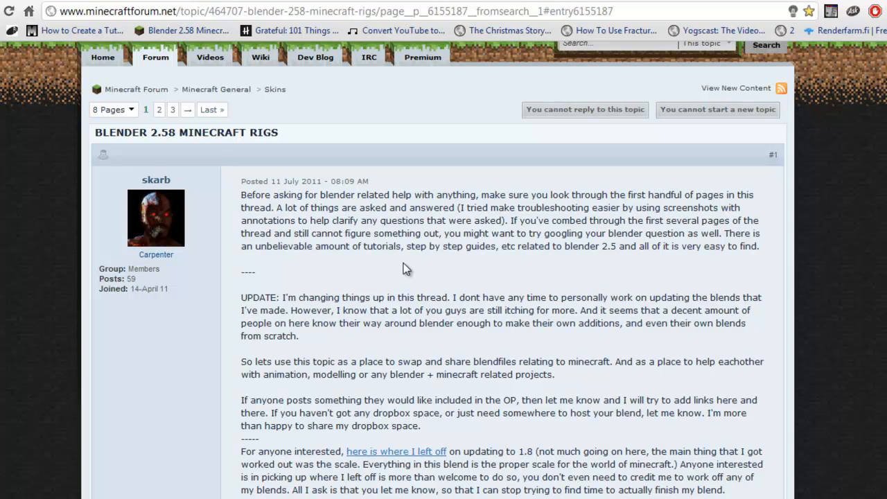
mouse_move(425, 235)
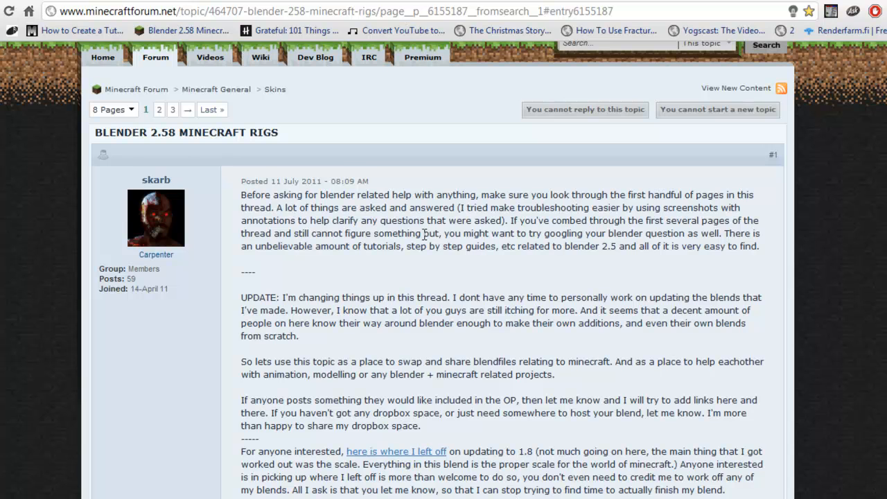
scroll("down", 3)
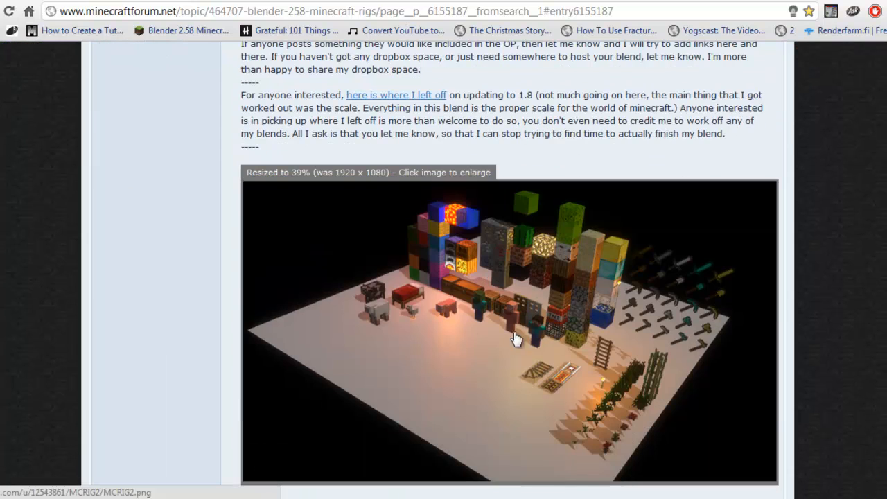
mouse_move(451, 312)
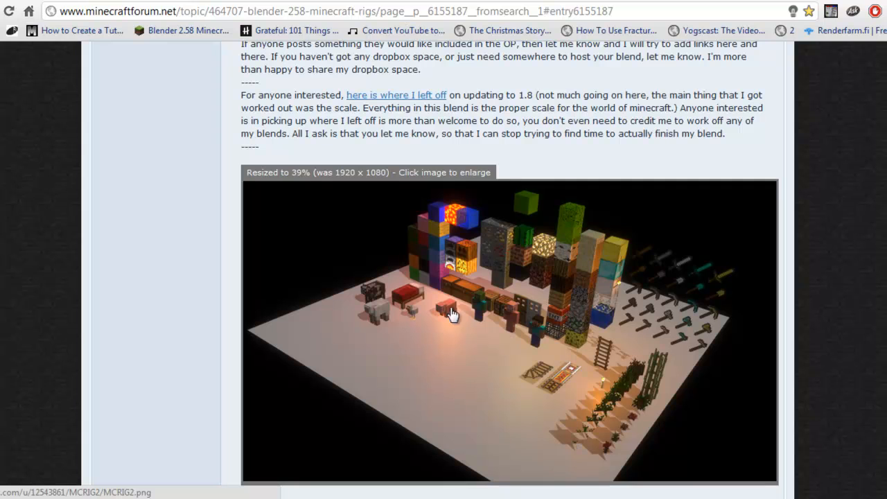
mouse_move(423, 307)
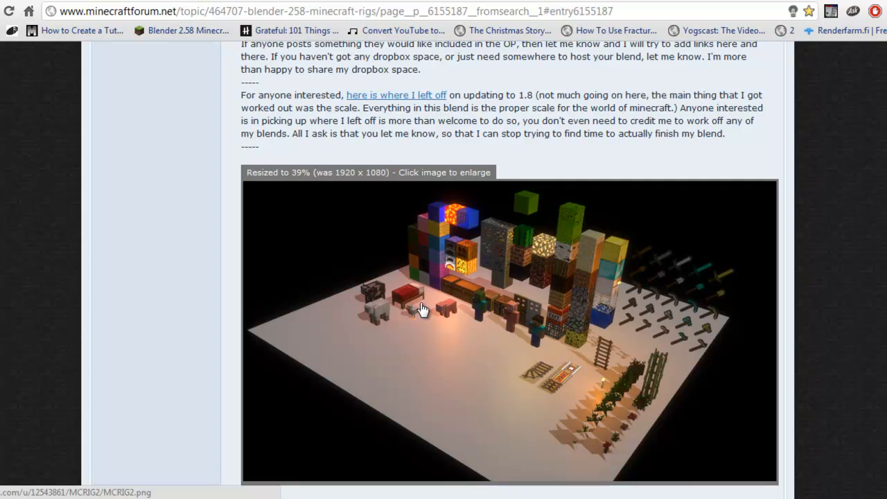
mouse_move(552, 391)
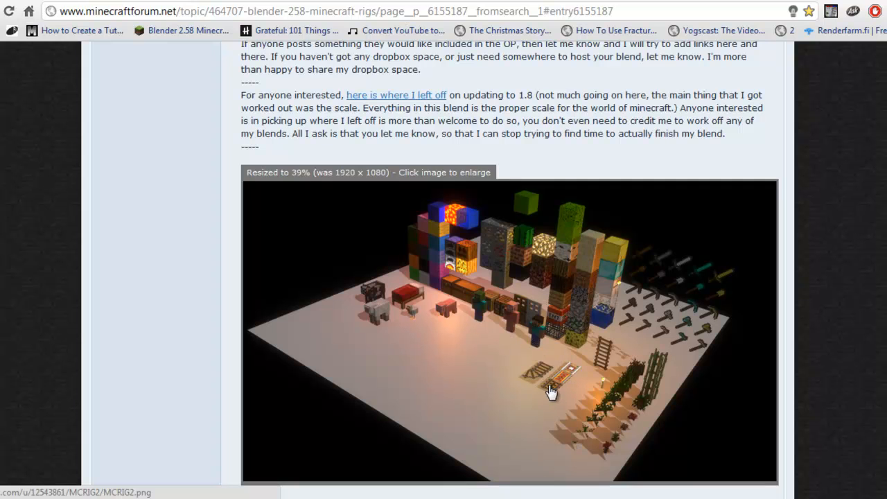
mouse_move(574, 352)
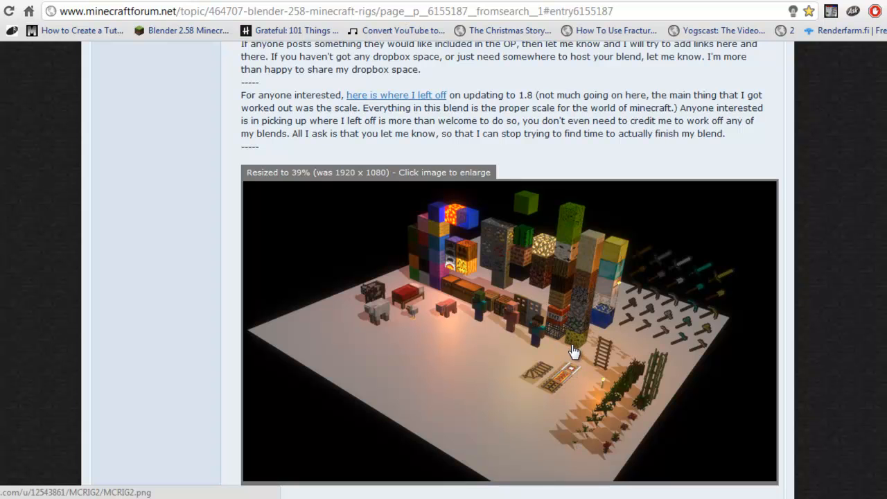
mouse_move(560, 389)
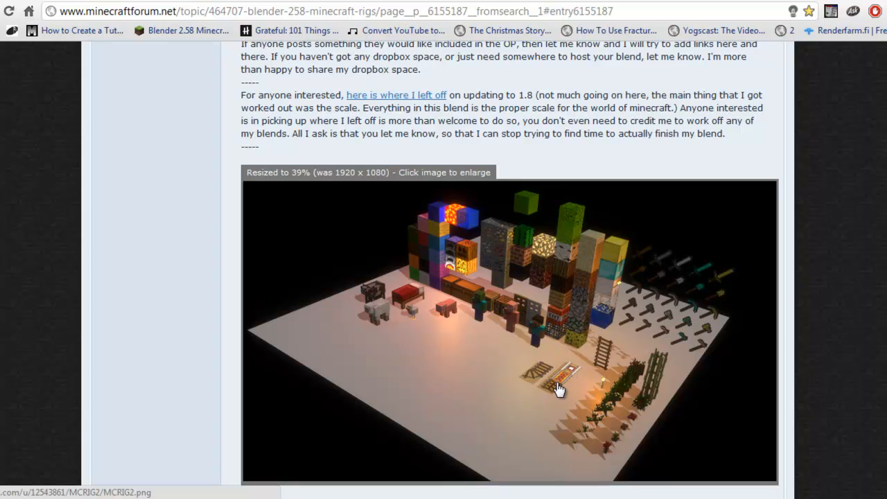
mouse_move(583, 380)
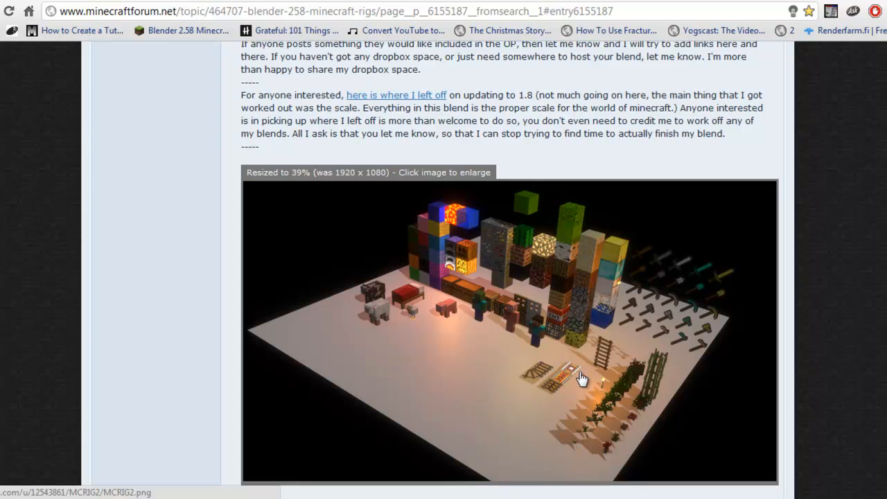
mouse_move(599, 405)
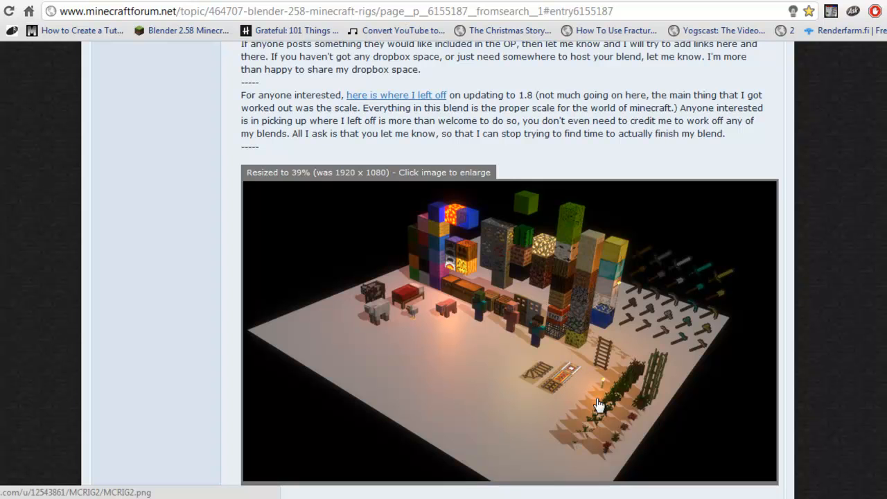
mouse_move(714, 282)
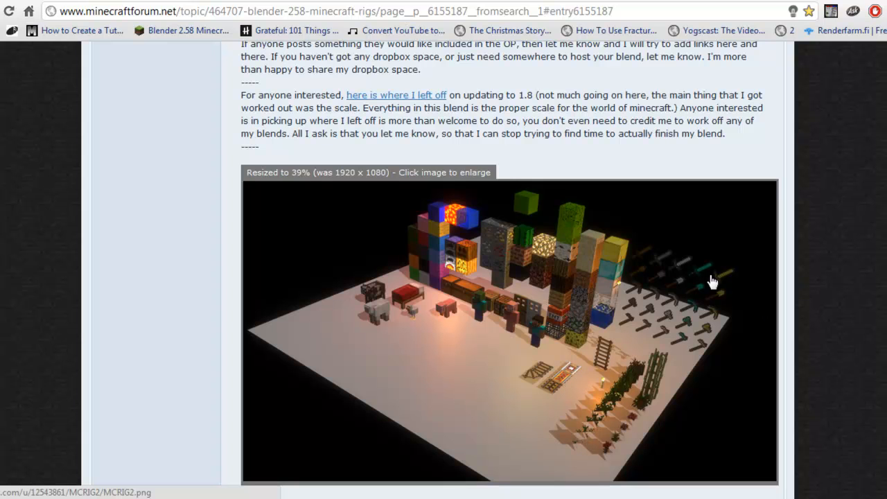
scroll("down", 3)
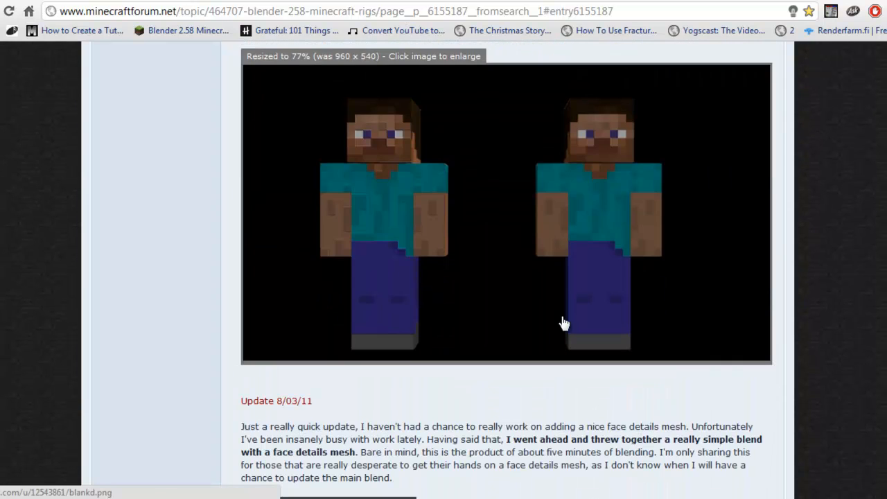
scroll("down", 3)
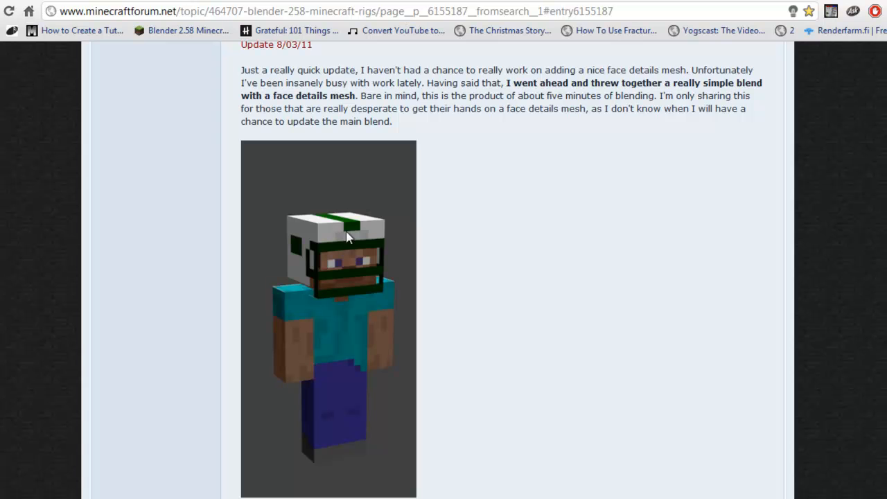
mouse_move(322, 299)
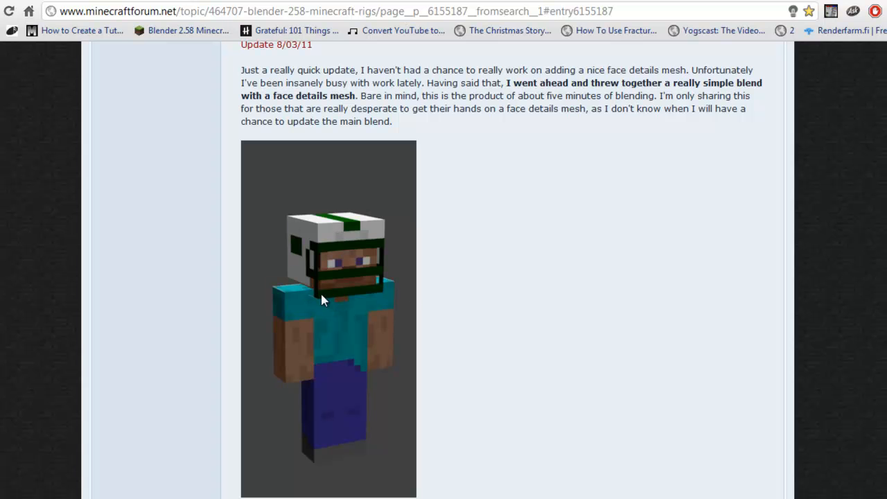
mouse_move(313, 233)
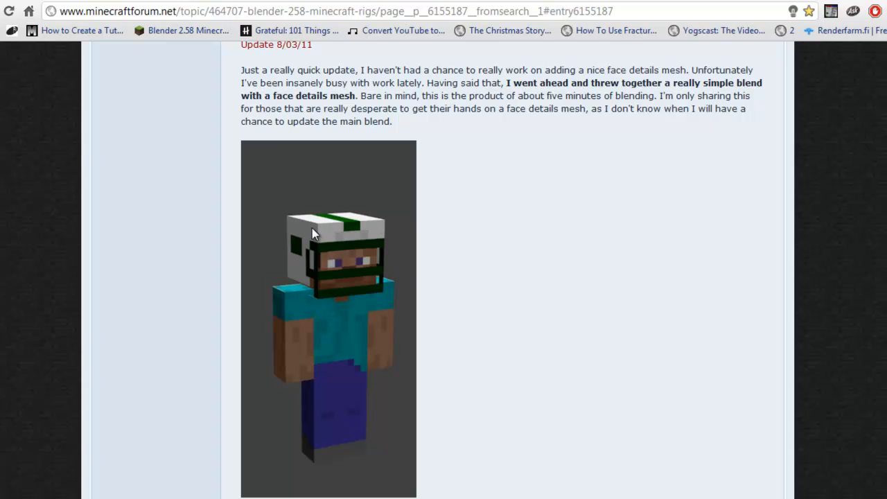
scroll("down", 3)
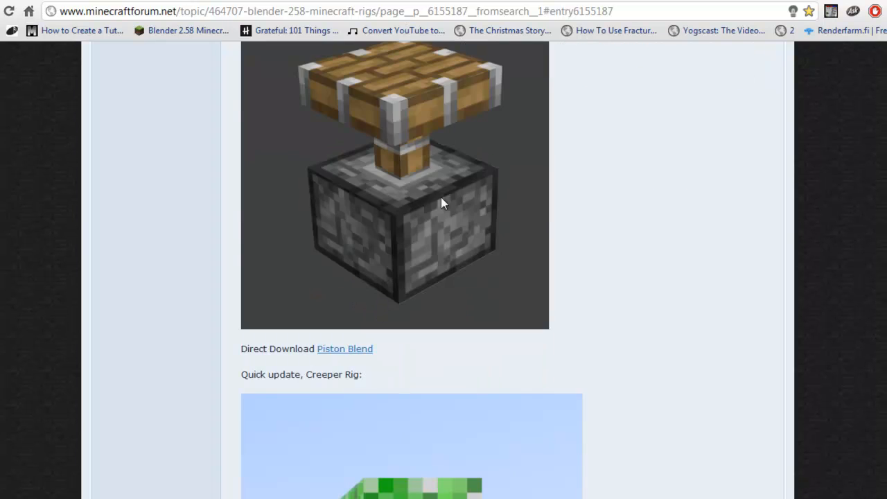
scroll("down", 3)
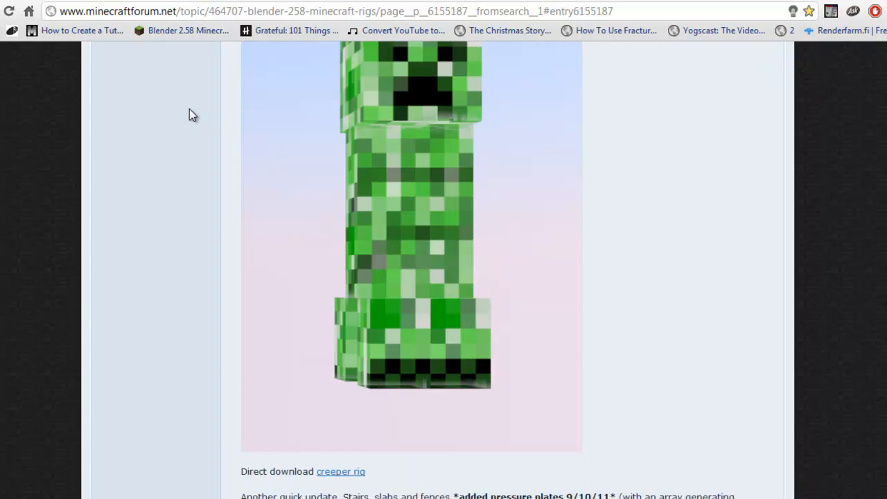
scroll("down", 3)
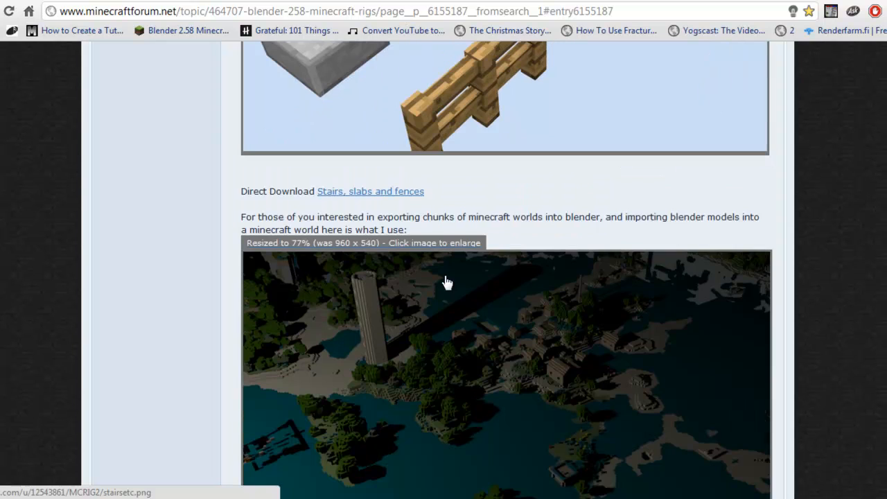
scroll("up", 3)
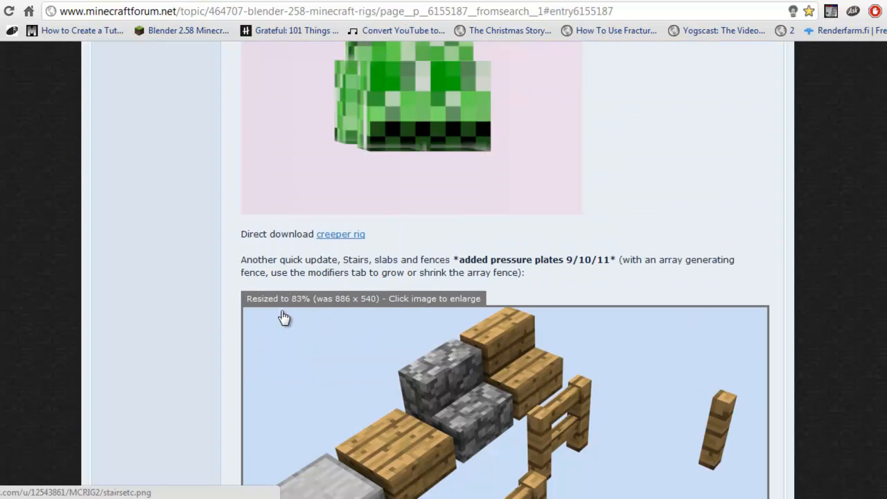
scroll("up", 3)
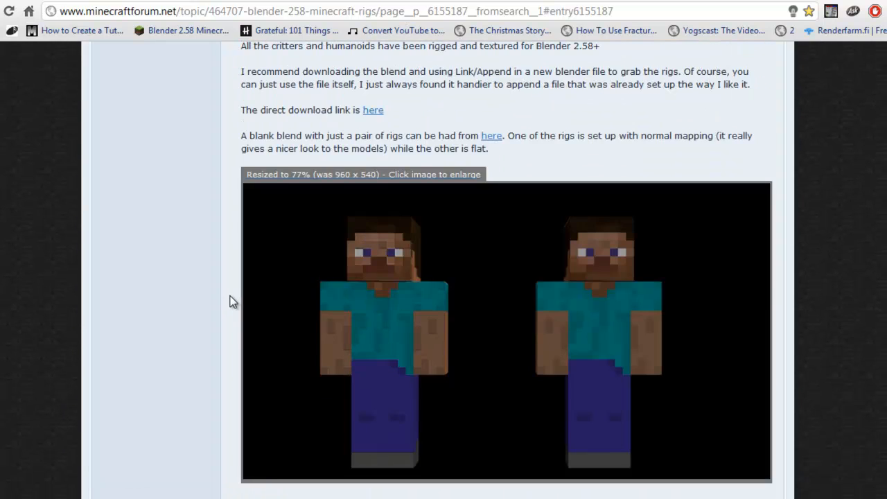
scroll("up", 3)
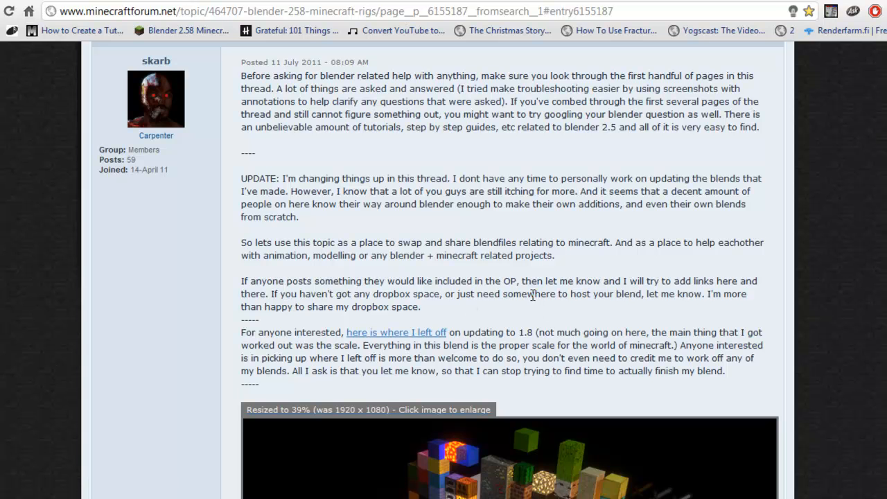
scroll("down", 3)
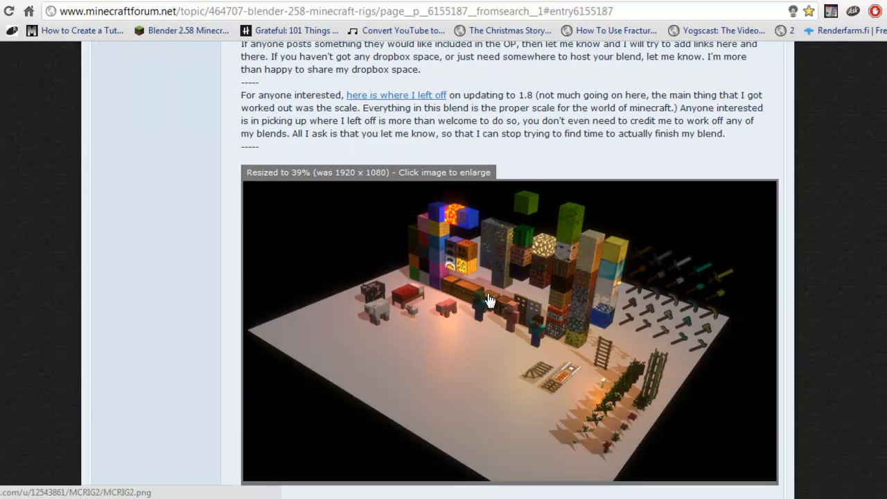
scroll("down", 3)
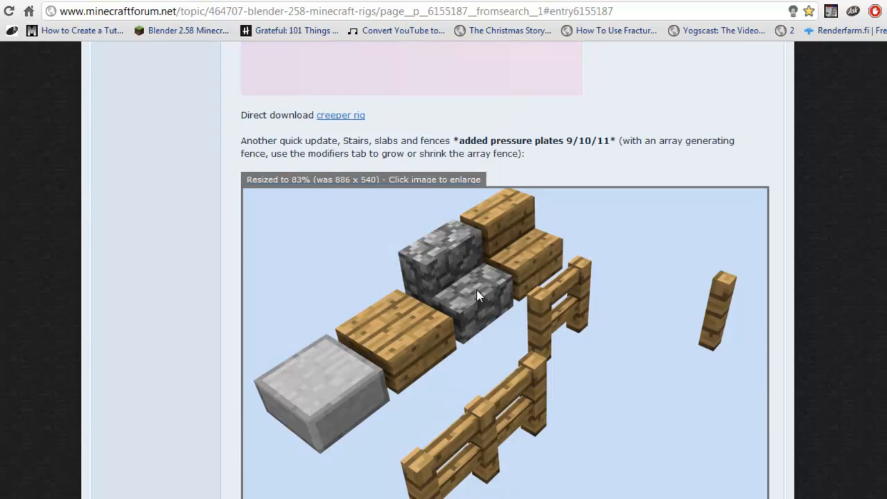
scroll("down", 3)
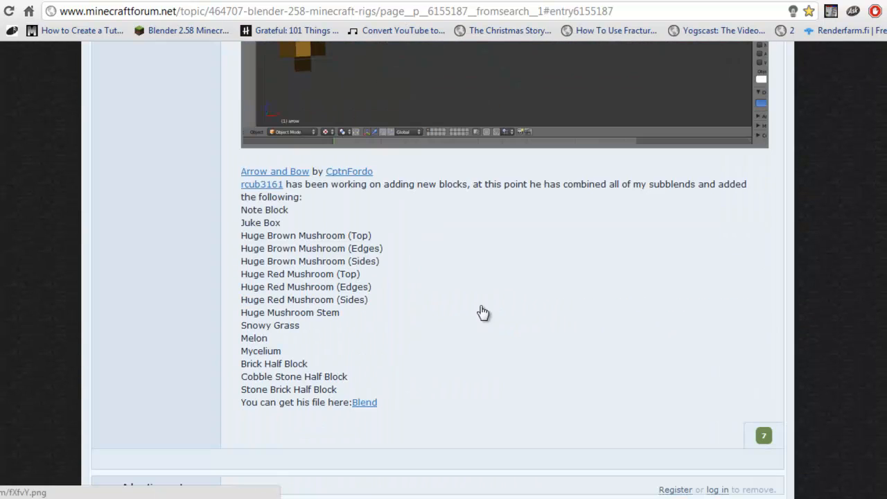
mouse_move(444, 421)
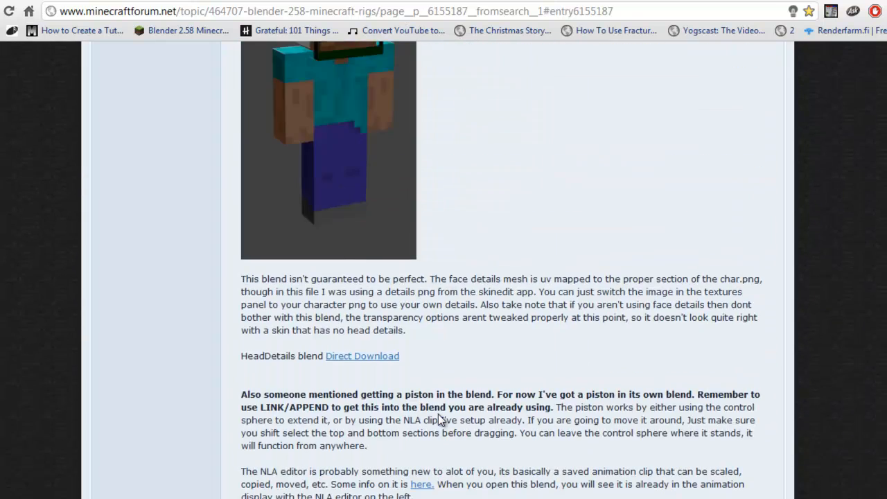
scroll("up", 3)
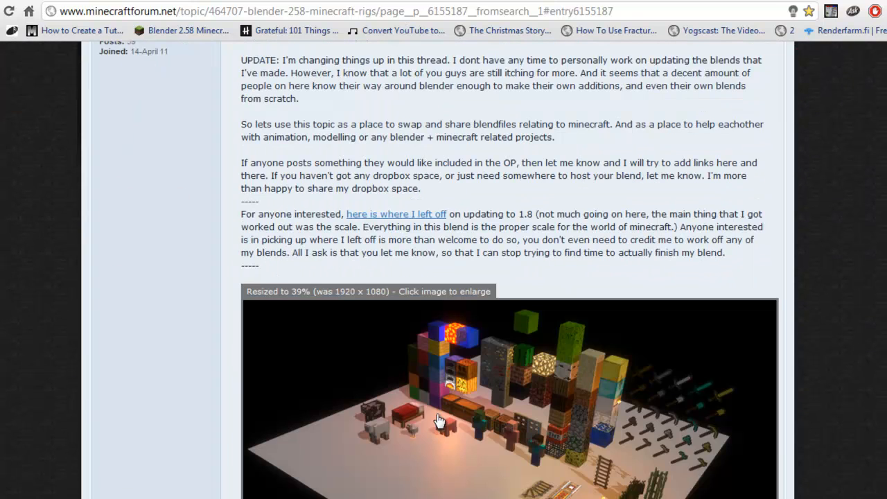
scroll("down", 3)
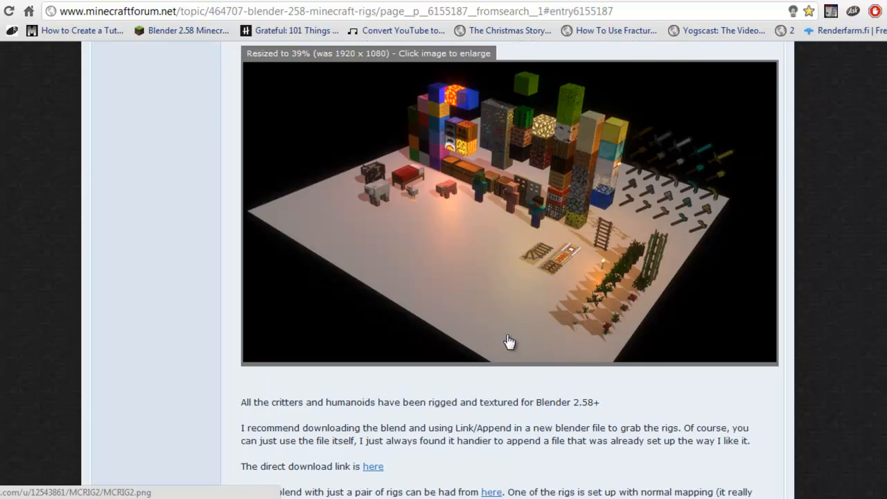
mouse_move(549, 227)
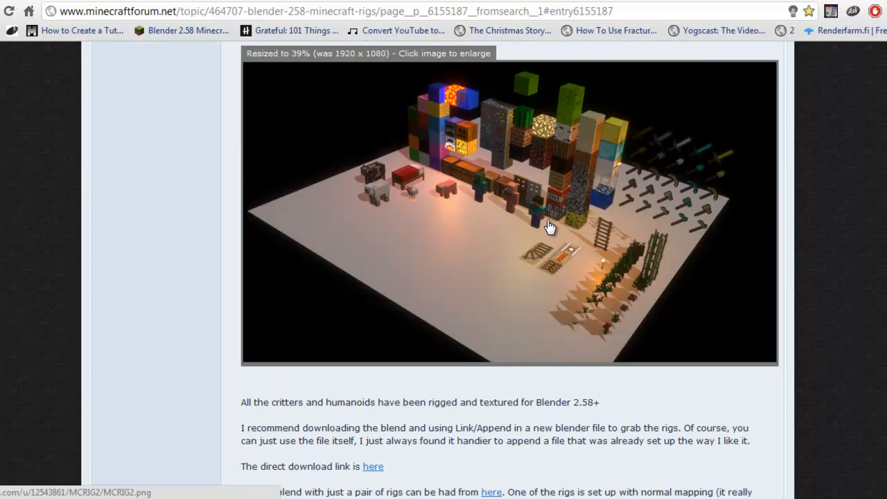
mouse_move(521, 222)
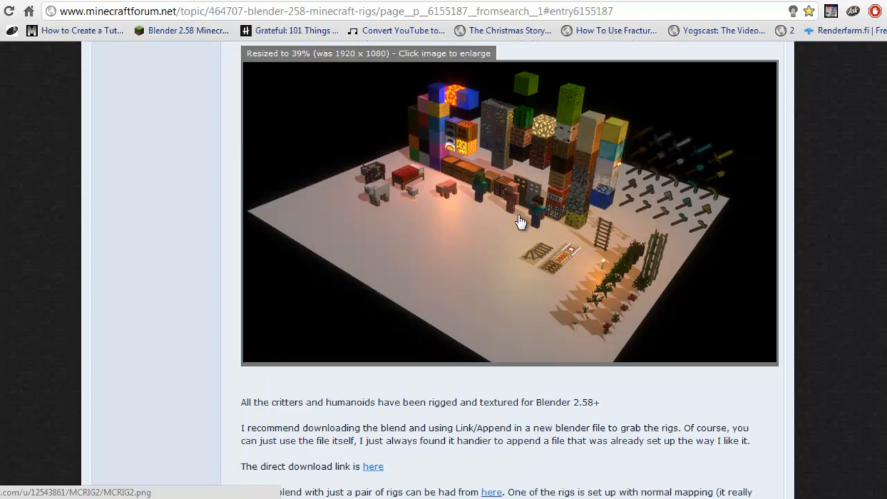
mouse_move(558, 210)
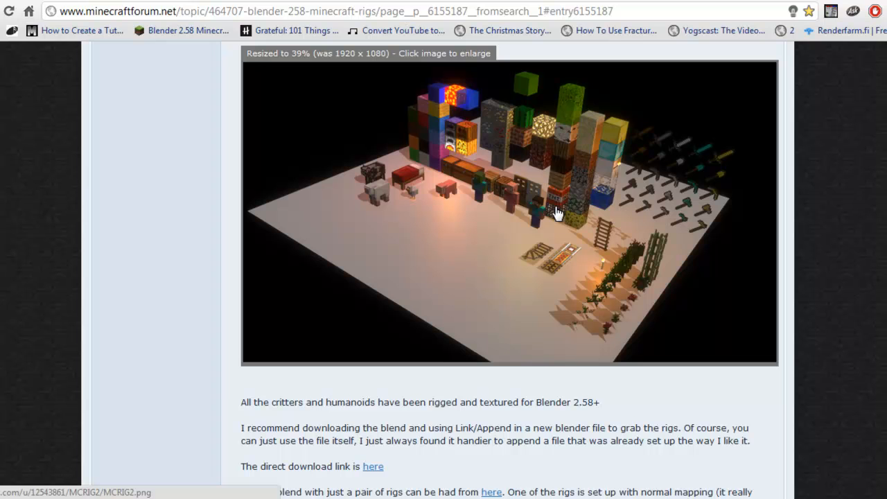
mouse_move(526, 217)
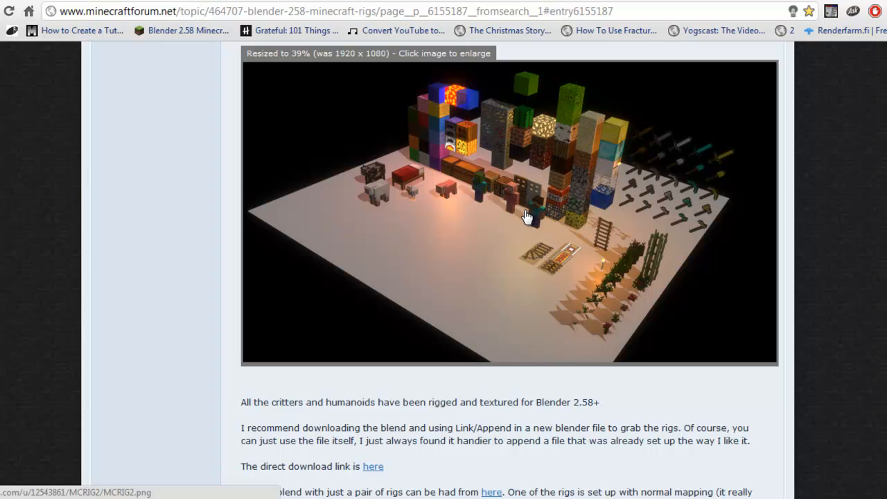
mouse_move(544, 221)
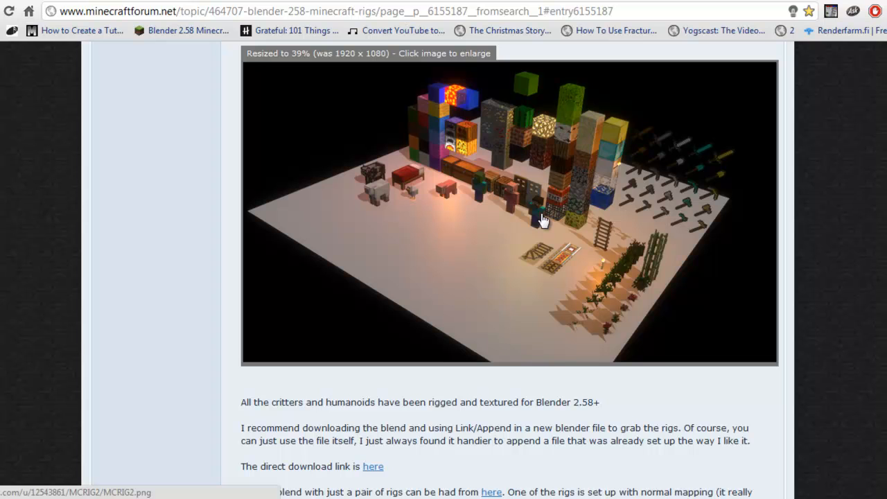
mouse_move(579, 227)
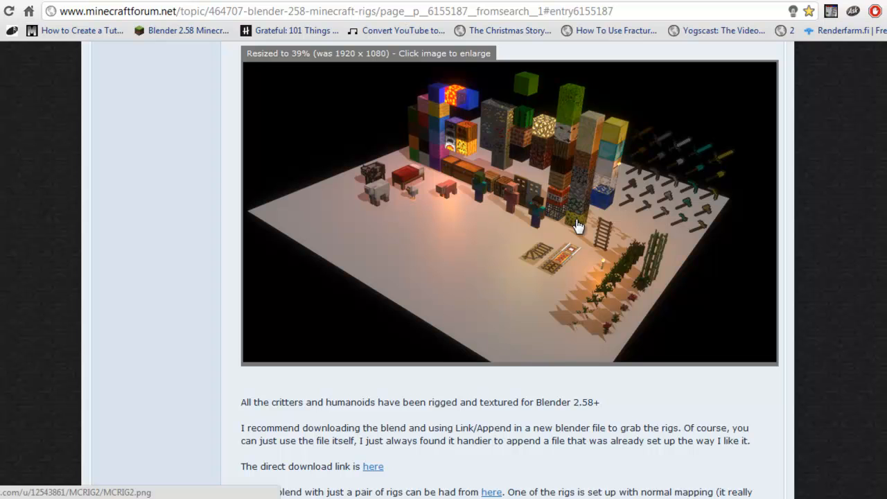
mouse_move(638, 233)
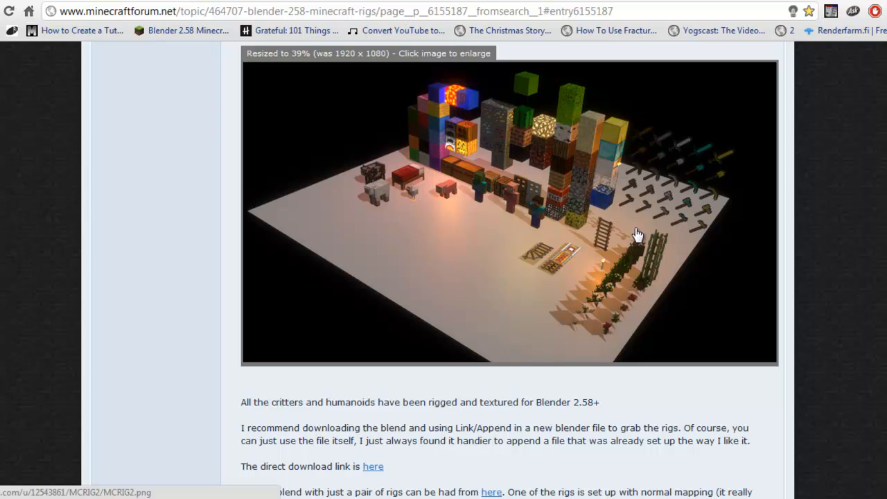
mouse_move(516, 215)
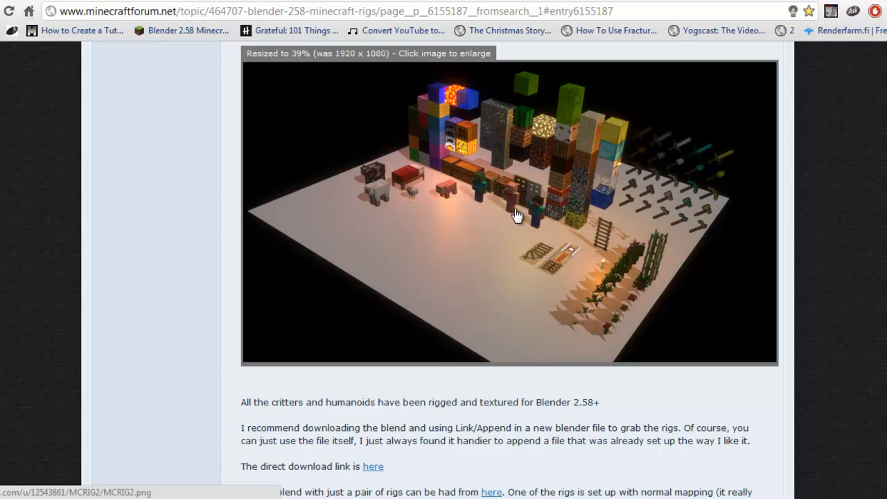
mouse_move(639, 266)
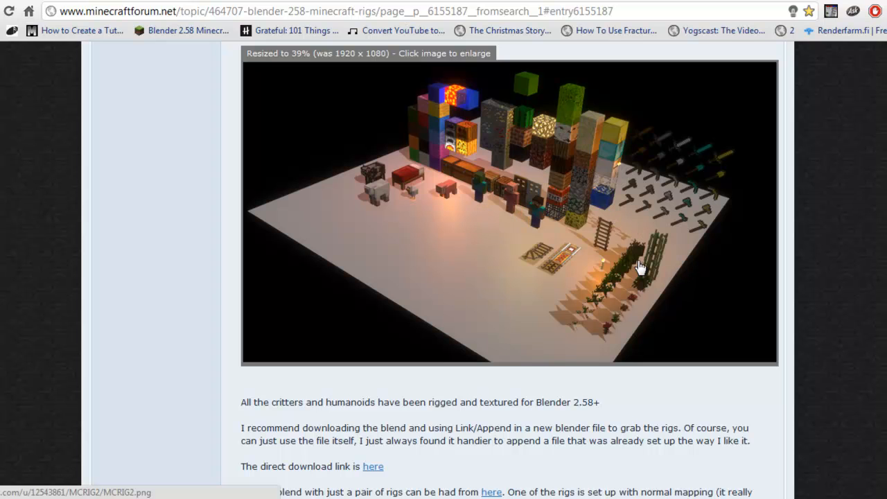
mouse_move(638, 252)
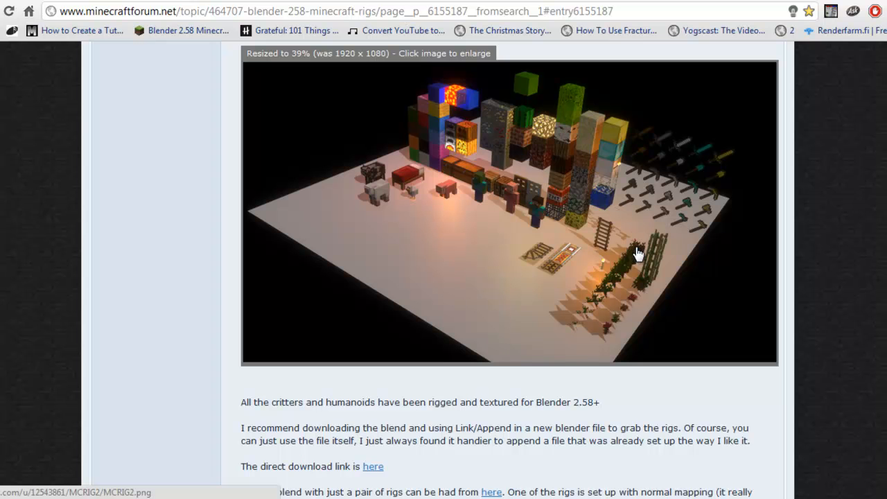
mouse_move(590, 233)
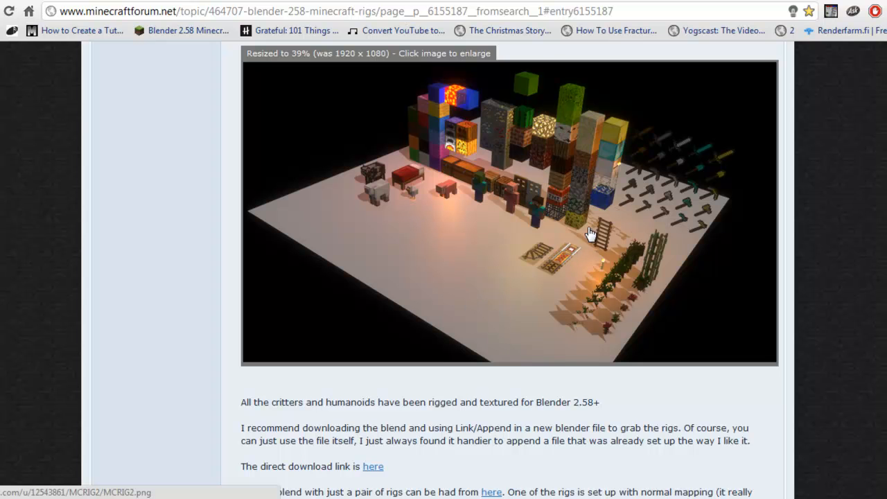
scroll("down", 3)
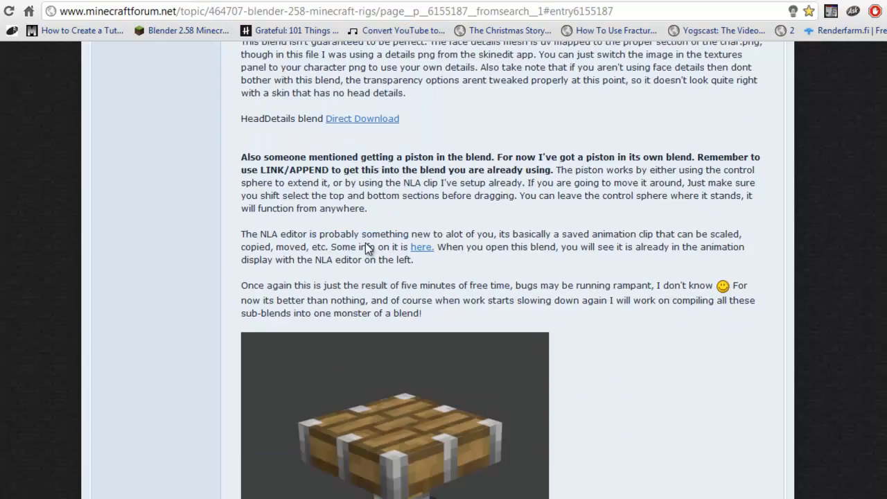
scroll("up", 3)
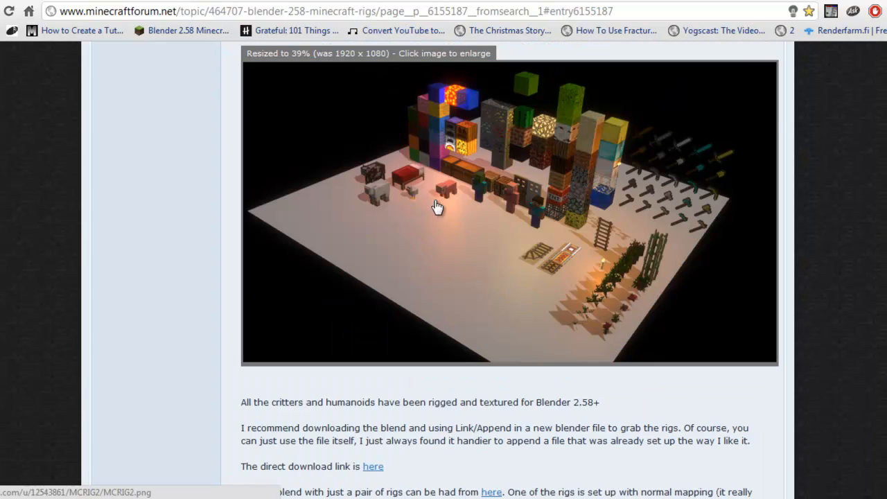
mouse_move(565, 263)
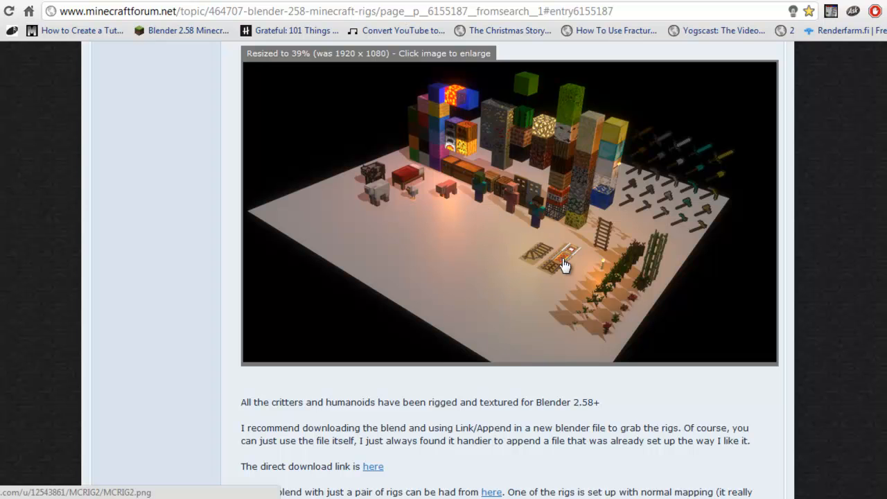
mouse_move(649, 269)
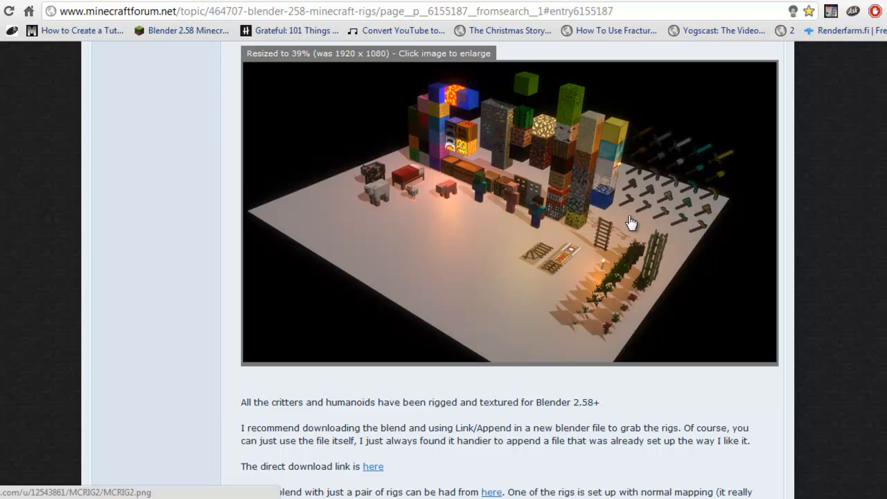
mouse_move(401, 213)
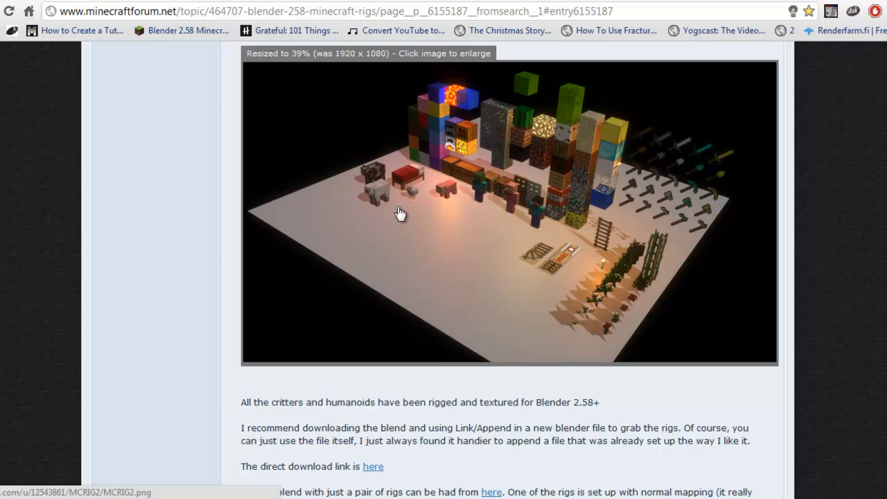
mouse_move(552, 341)
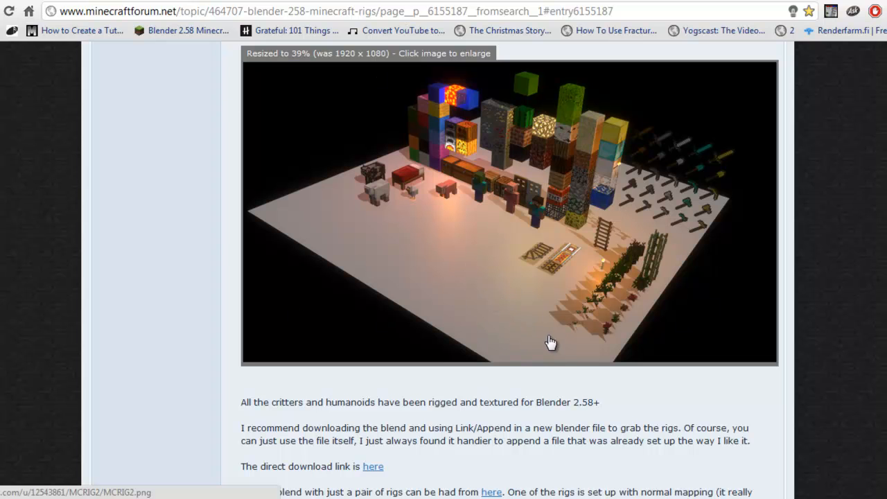
mouse_move(496, 257)
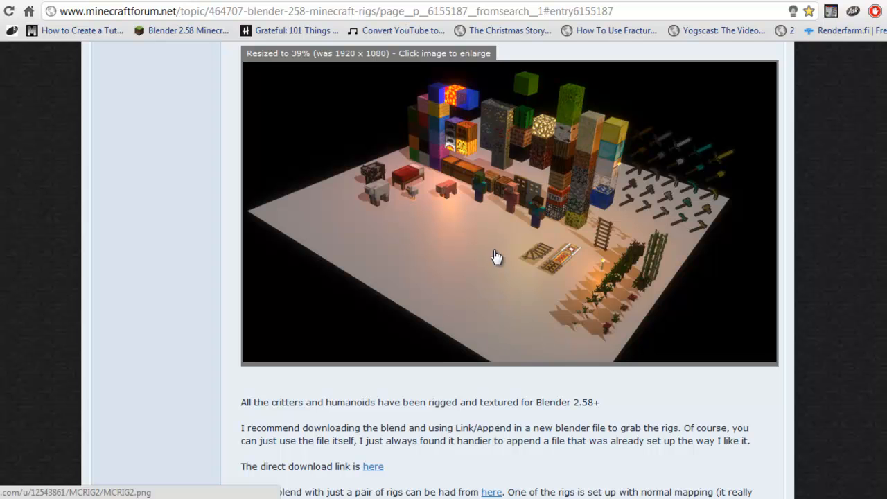
mouse_move(419, 94)
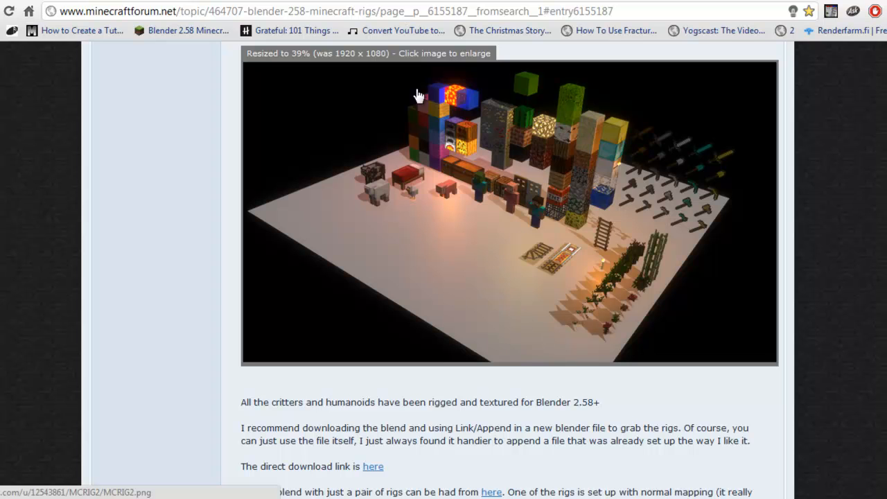
mouse_move(585, 175)
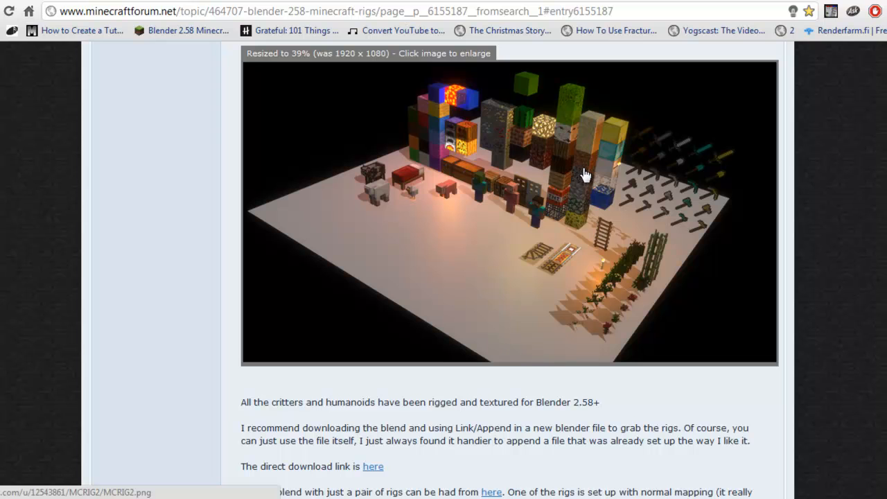
mouse_move(456, 155)
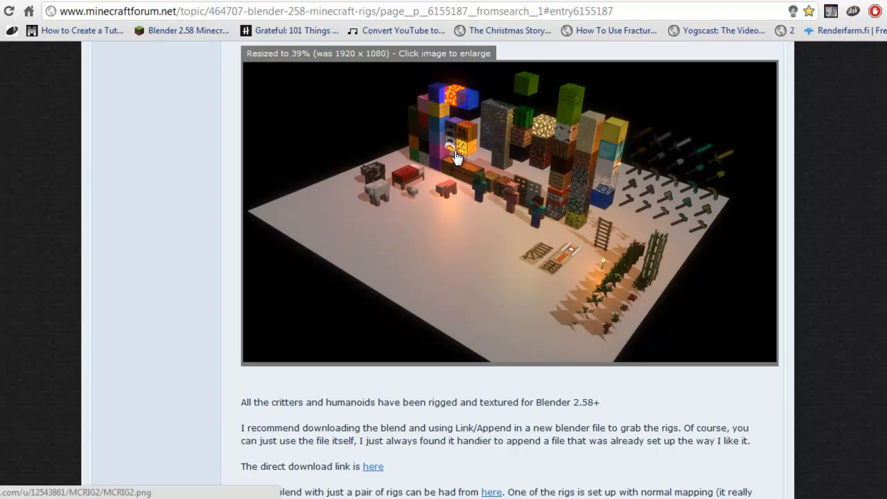
mouse_move(621, 187)
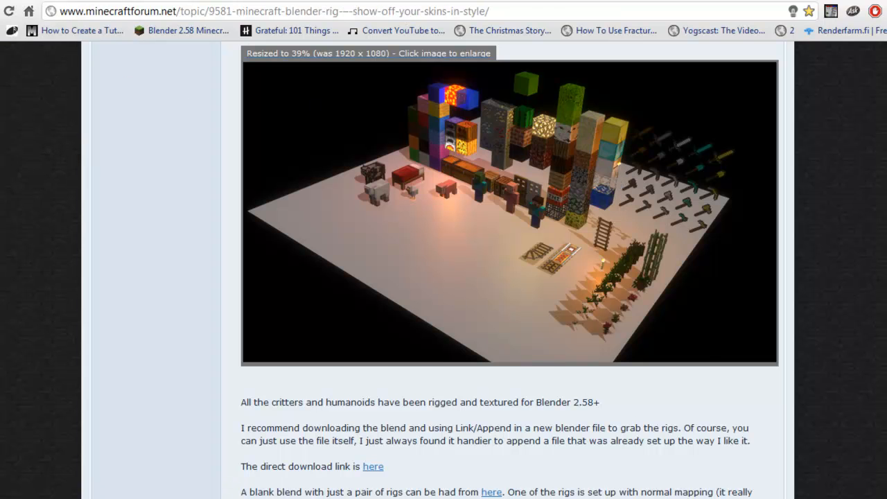
scroll("up", 3)
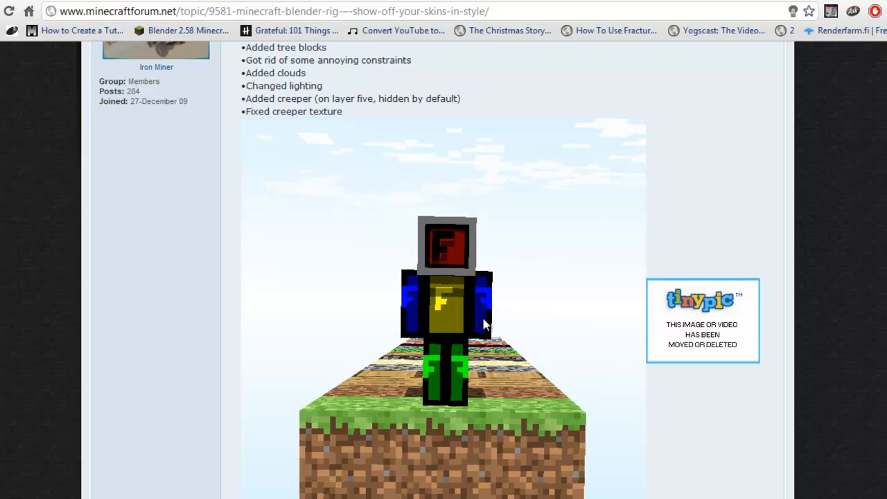
scroll("down", 3)
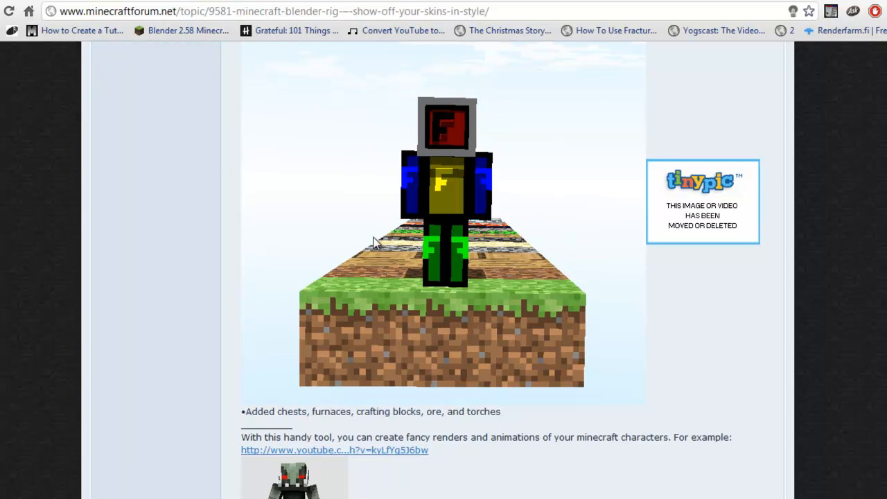
scroll("down", 3)
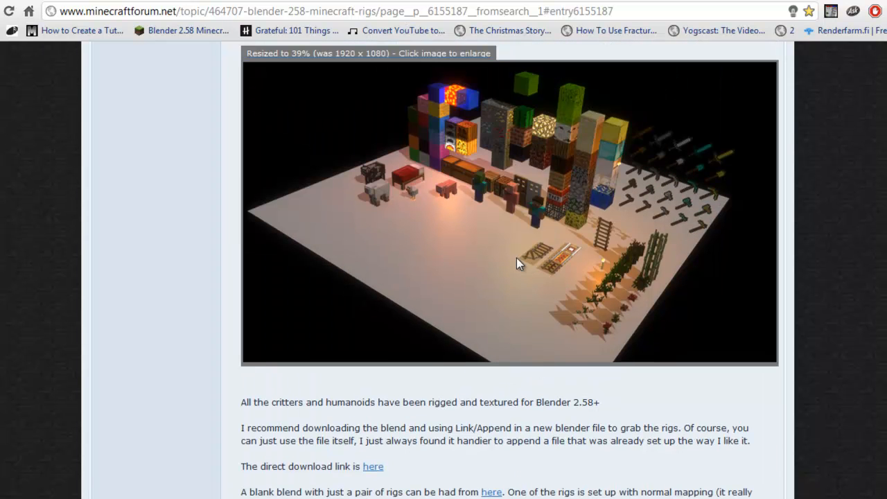
mouse_move(508, 209)
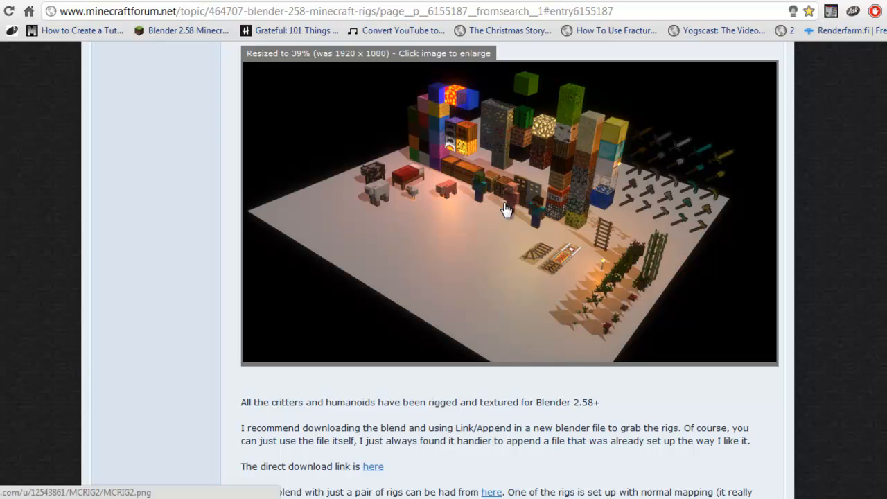
mouse_move(504, 216)
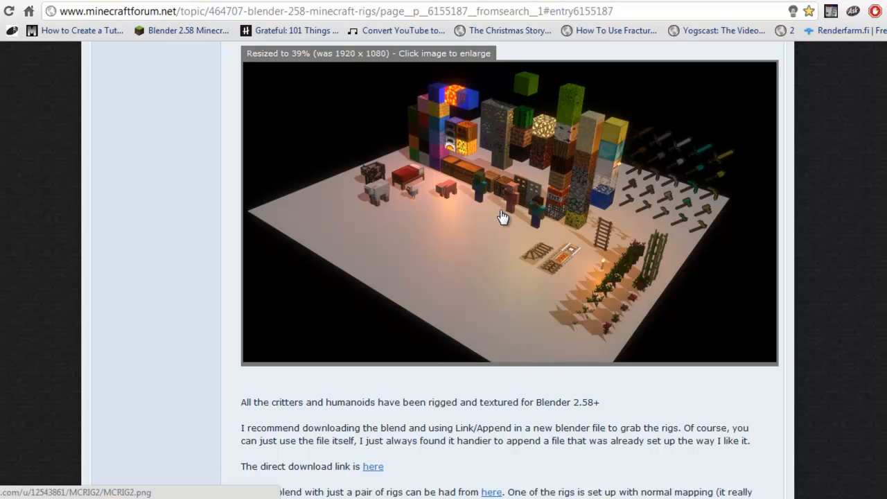
mouse_move(499, 216)
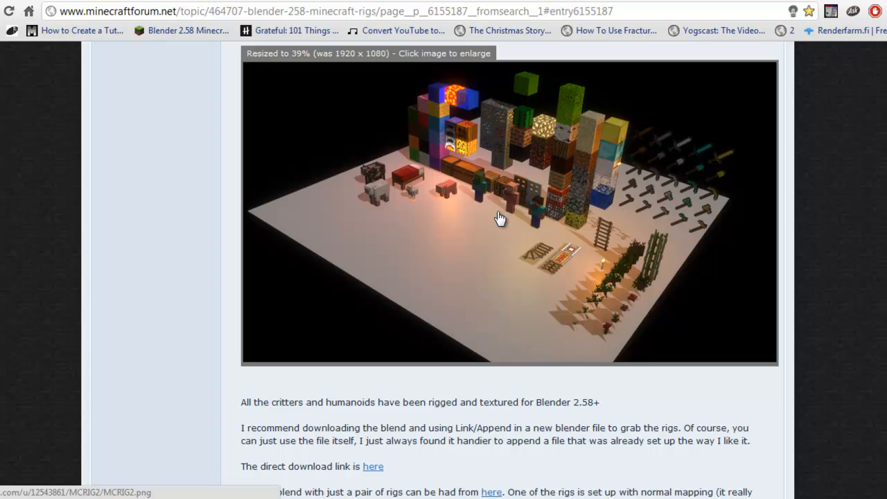
scroll("up", 3)
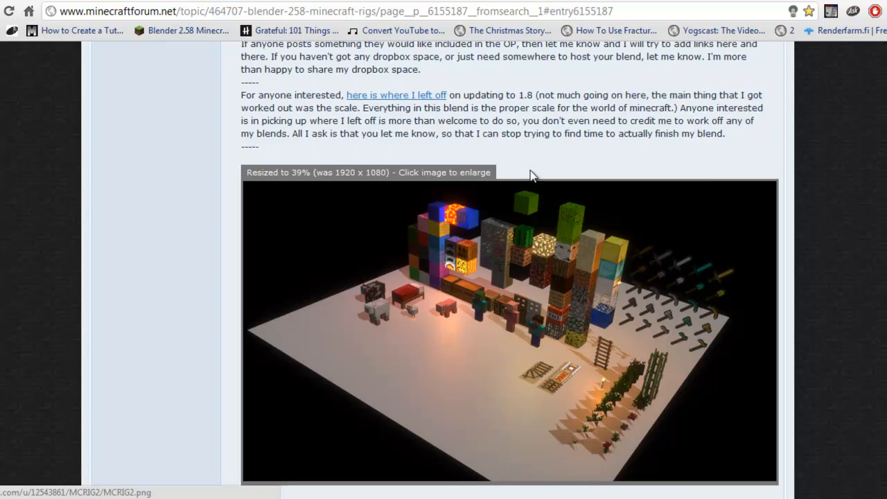
scroll("down", 3)
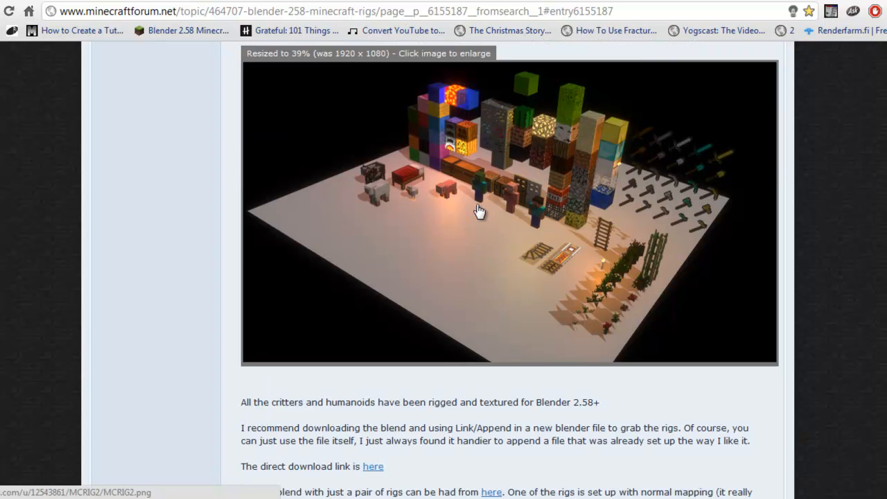
mouse_move(543, 211)
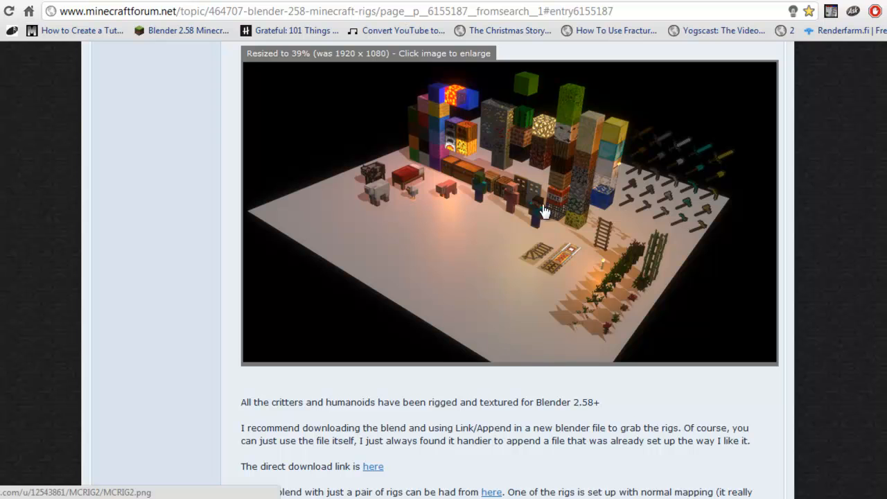
mouse_move(520, 197)
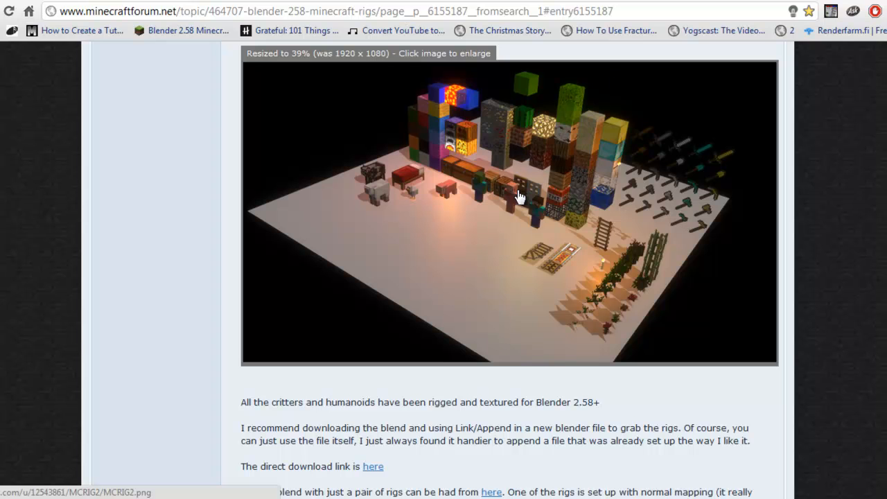
mouse_move(539, 242)
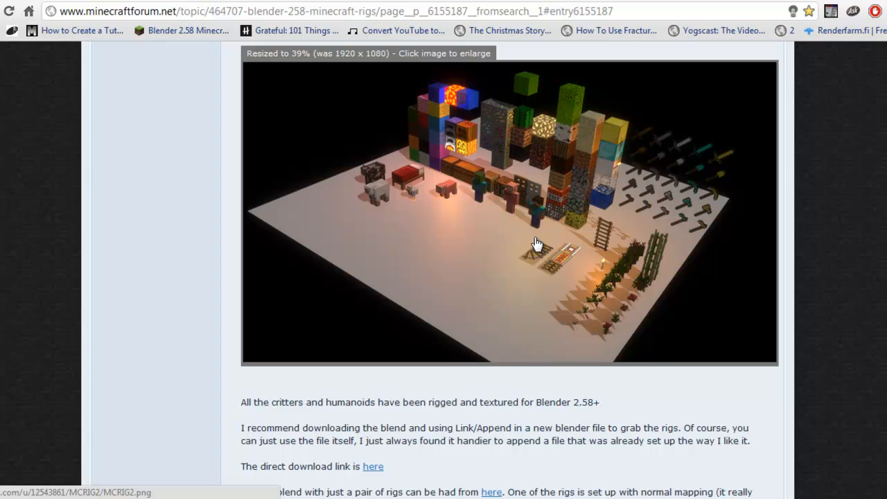
mouse_move(504, 235)
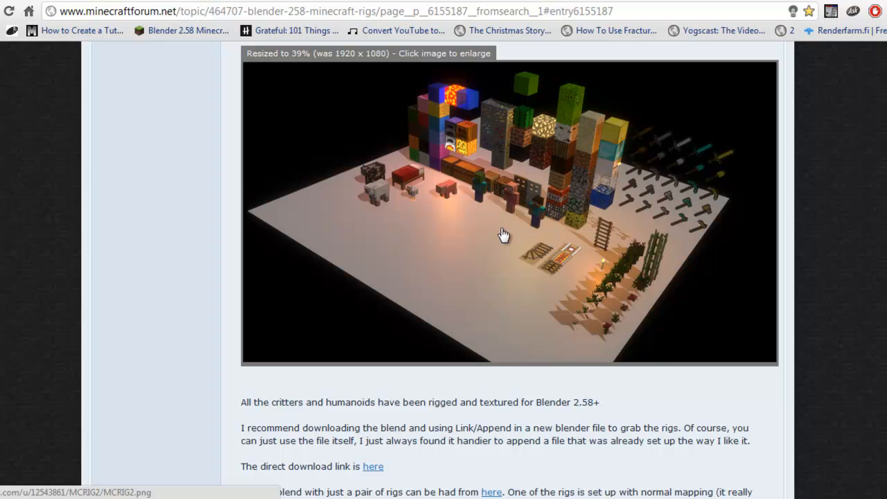
mouse_move(516, 244)
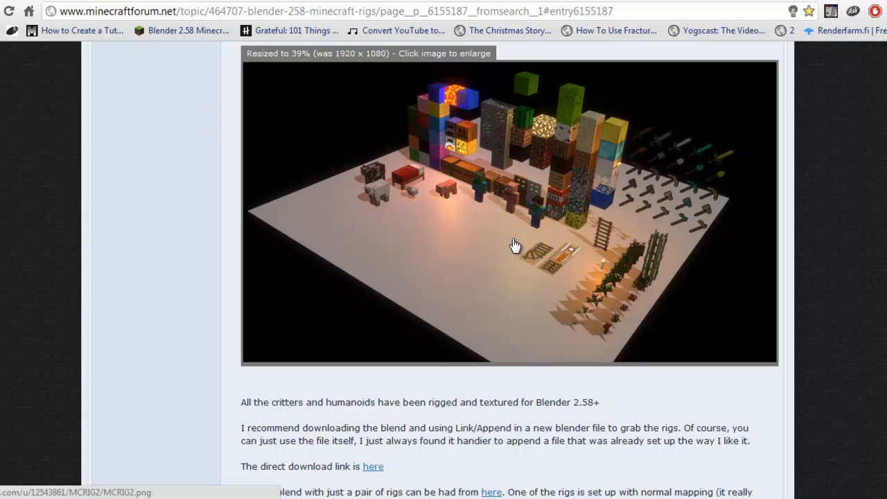
mouse_move(513, 235)
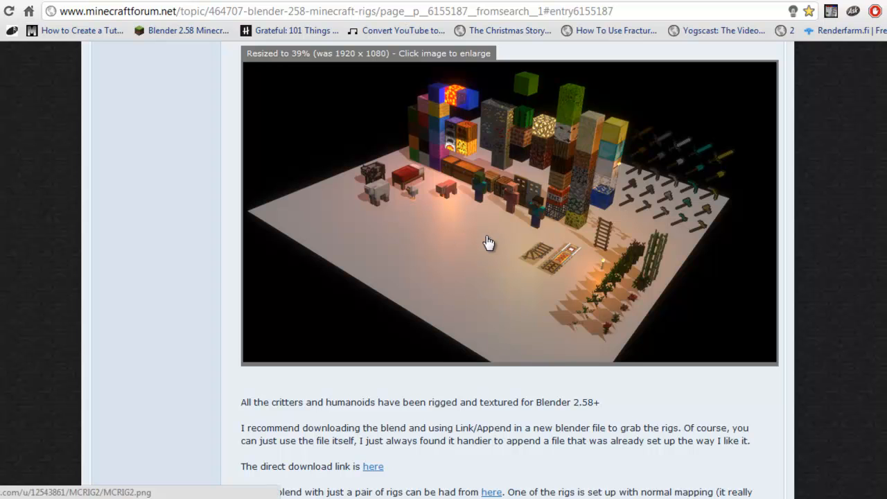
mouse_move(568, 280)
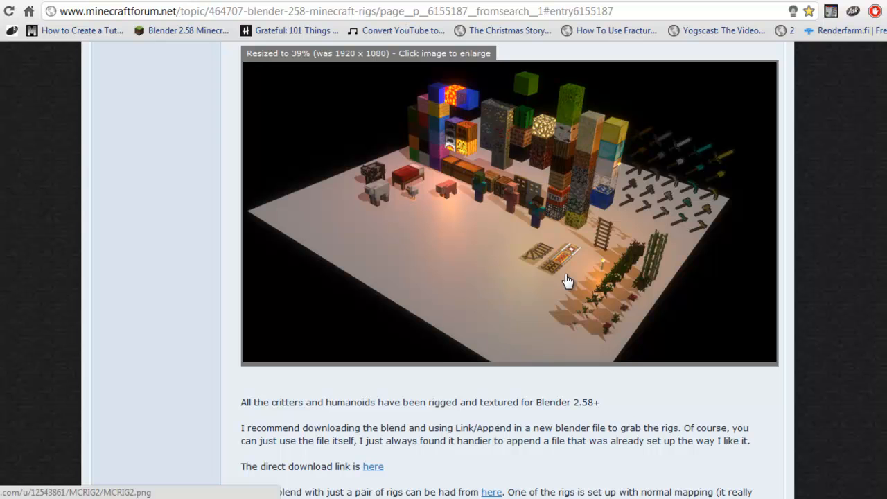
mouse_move(574, 387)
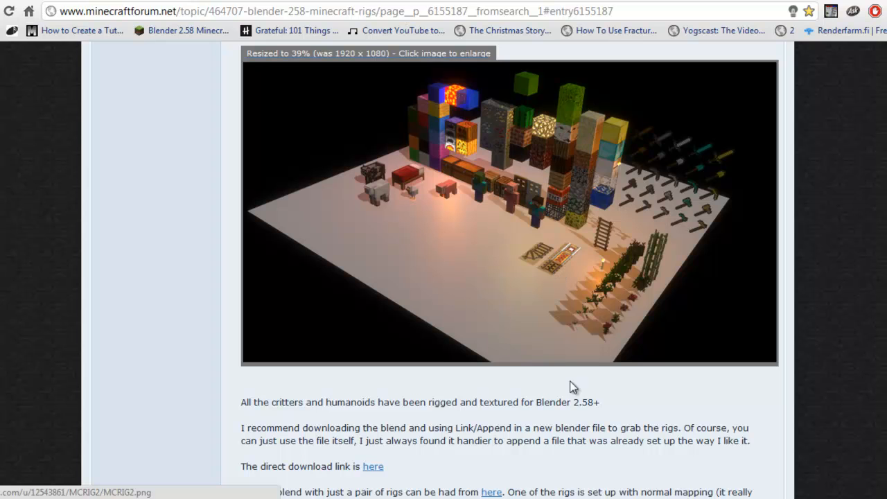